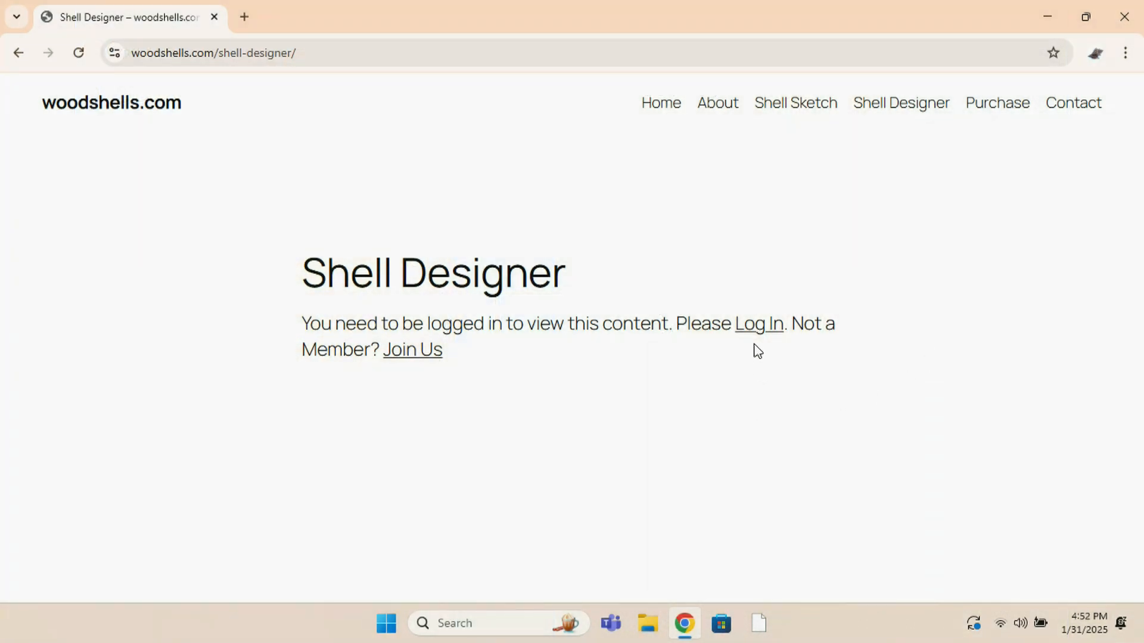
- Log in to woodshells.com as a member and go to the Shell Designer page
left_click(758, 323)
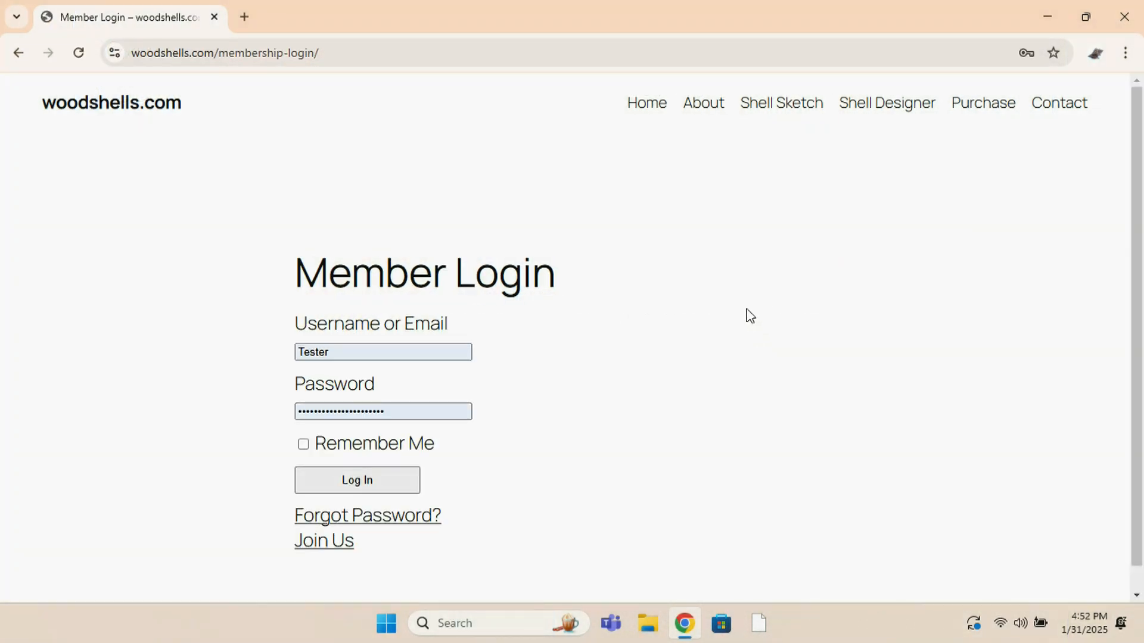
mouse_move(487, 449)
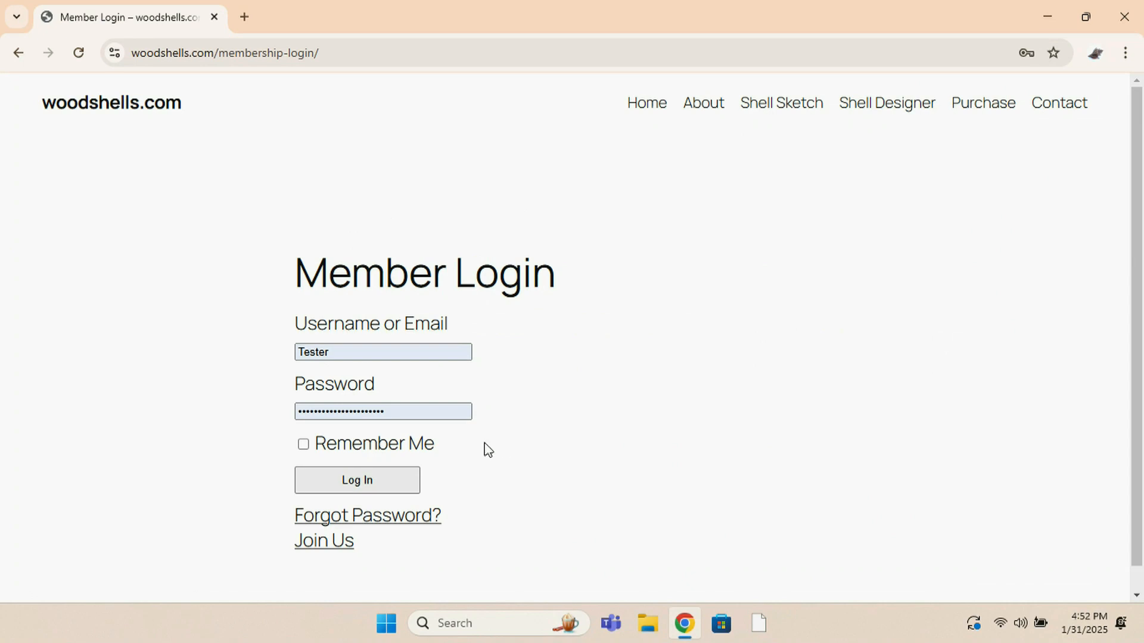
left_click(357, 480)
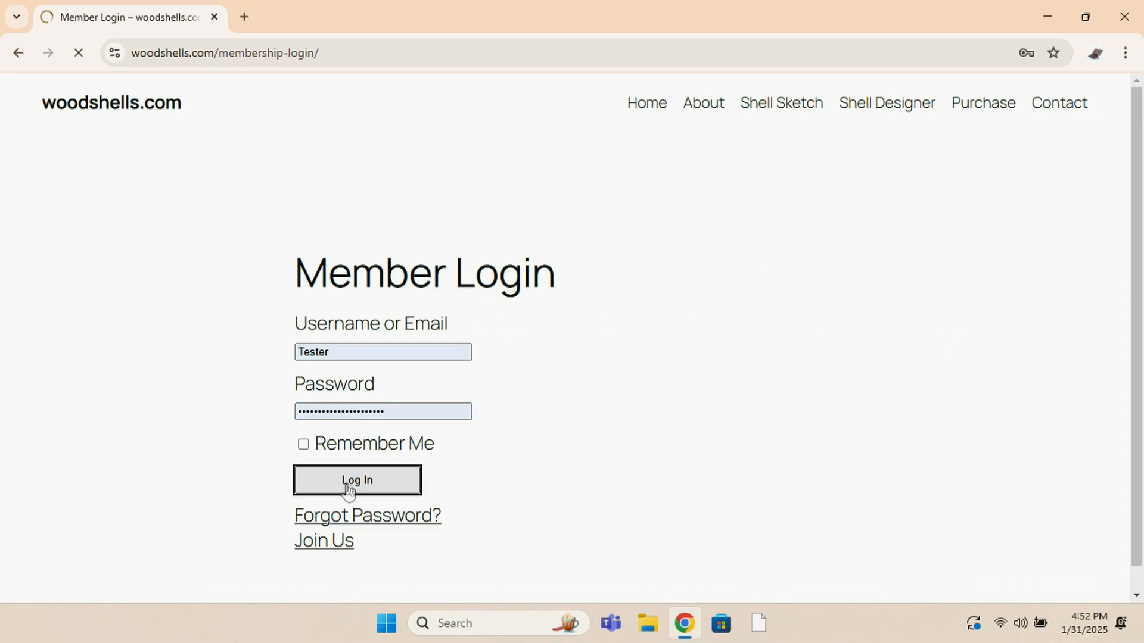
left_click(357, 480)
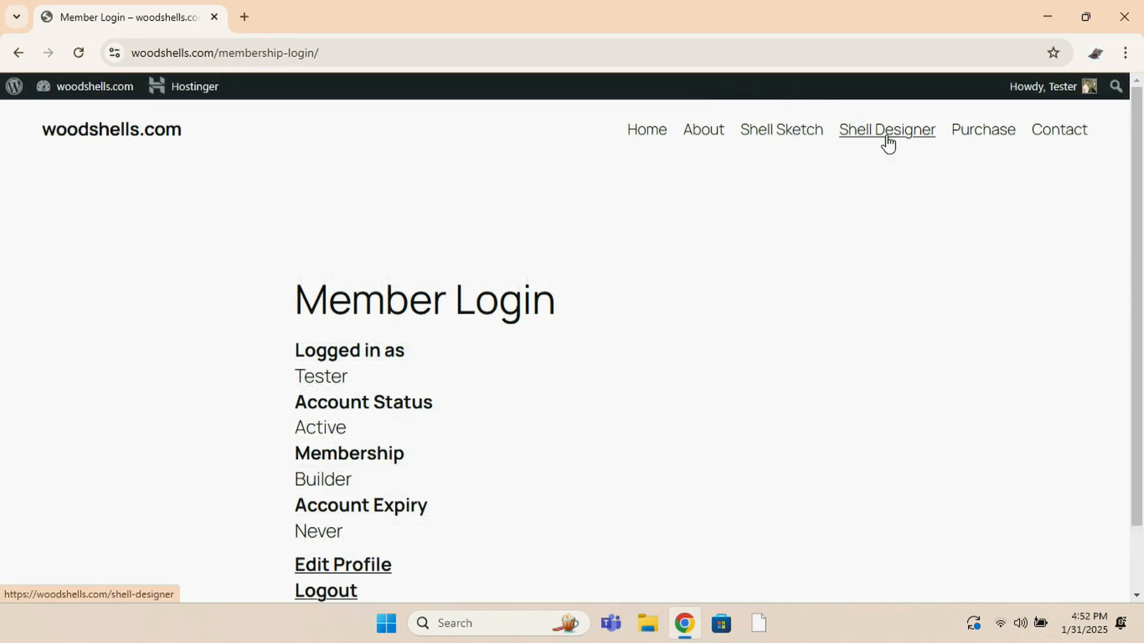
left_click(886, 129)
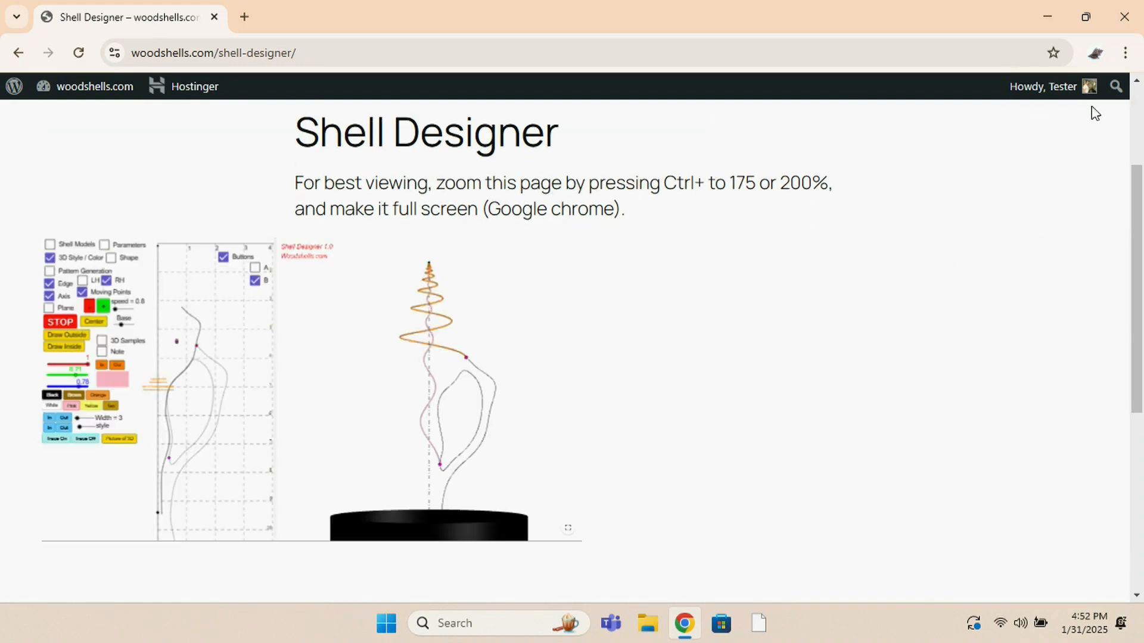
- Zoom the Shell Designer page in twice from Chrome's menu
left_click(1124, 52)
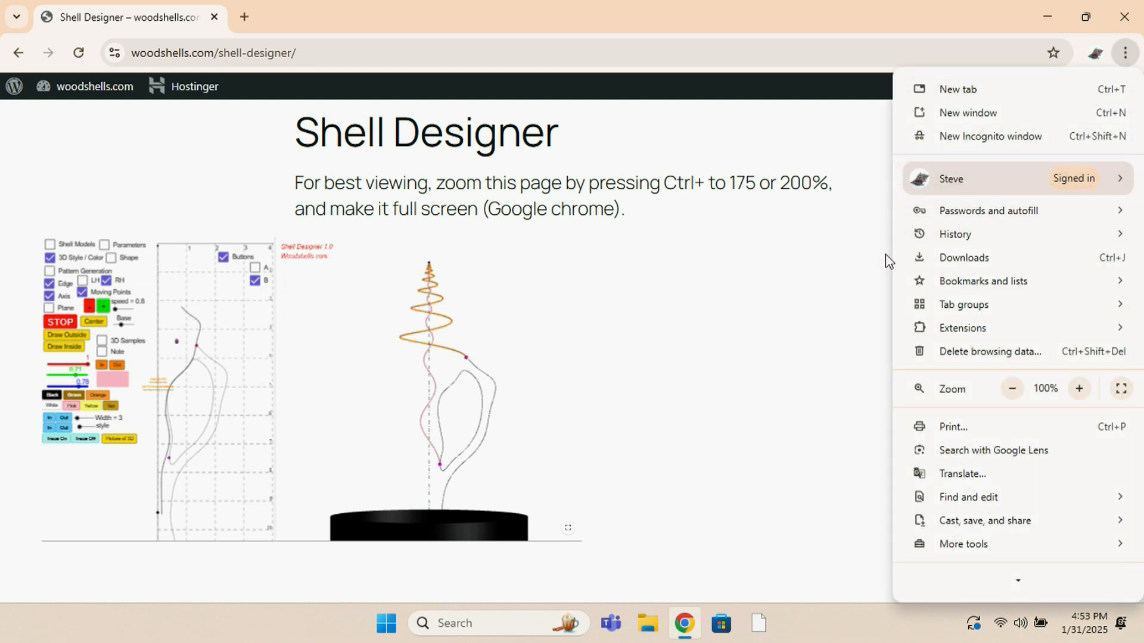
left_click(1078, 388)
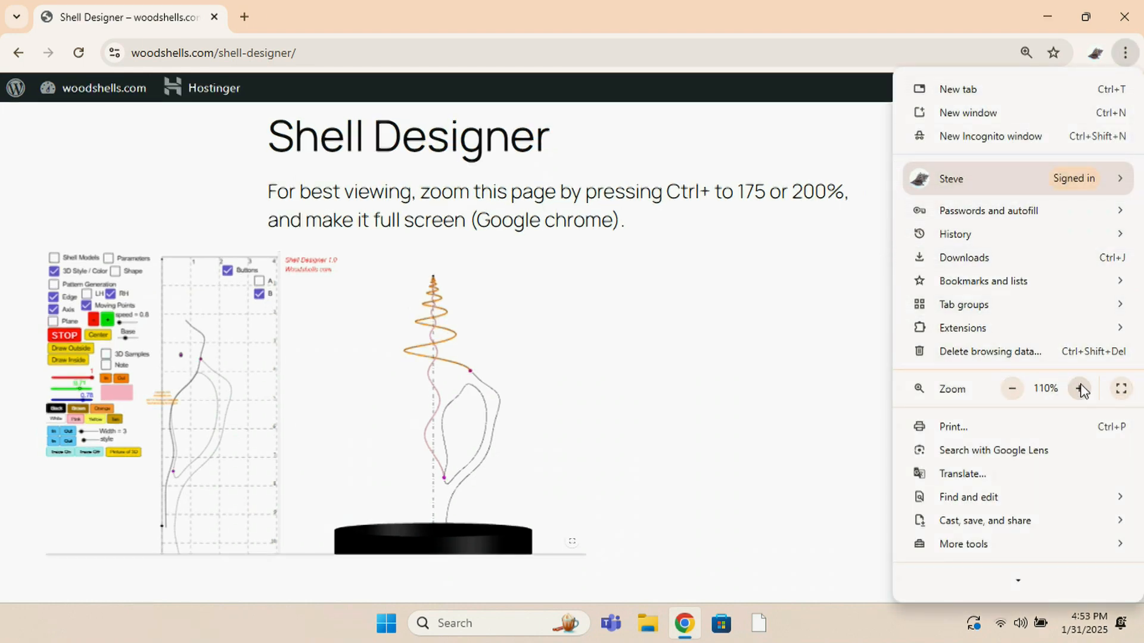
left_click(1078, 388)
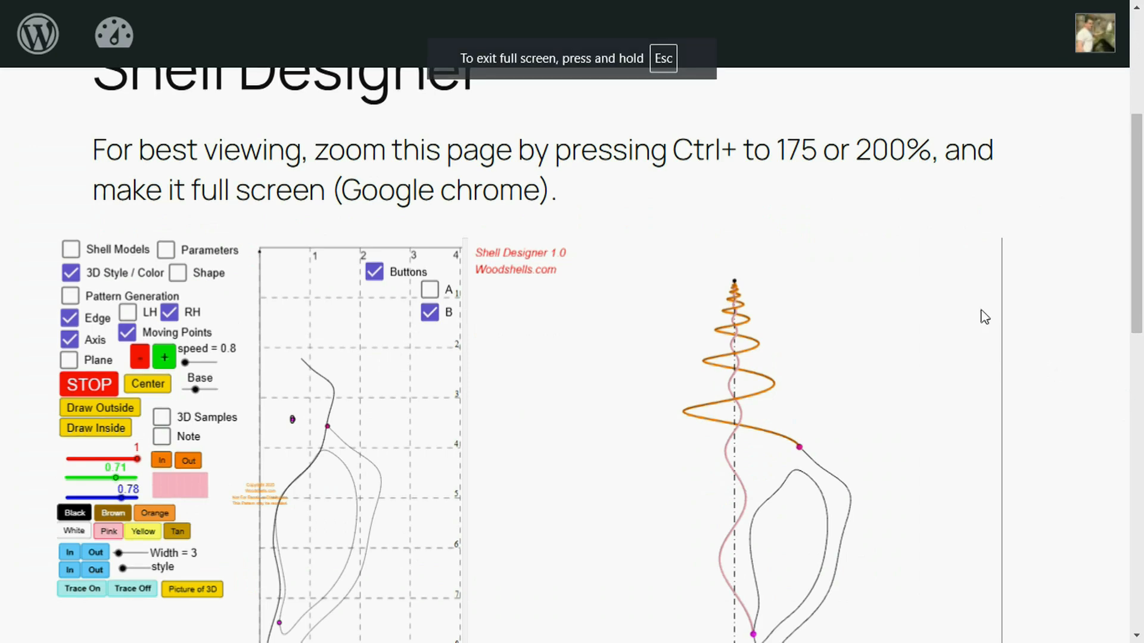
mouse_move(1130, 215)
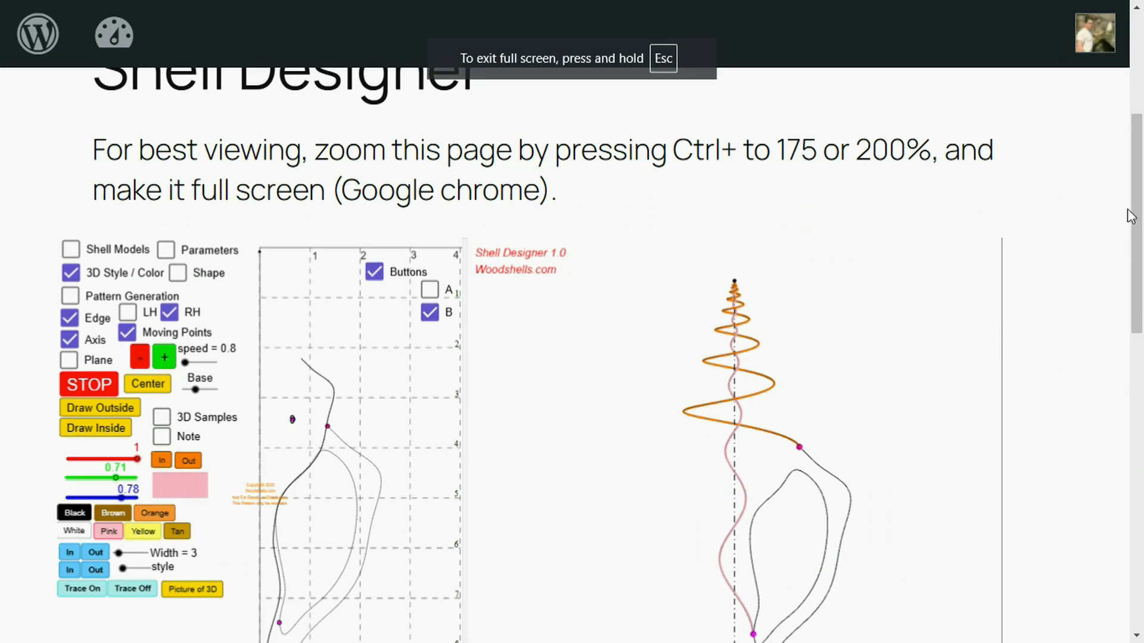
- Scroll down to show the full applet with profile grid and 3D view
scroll("down", 3)
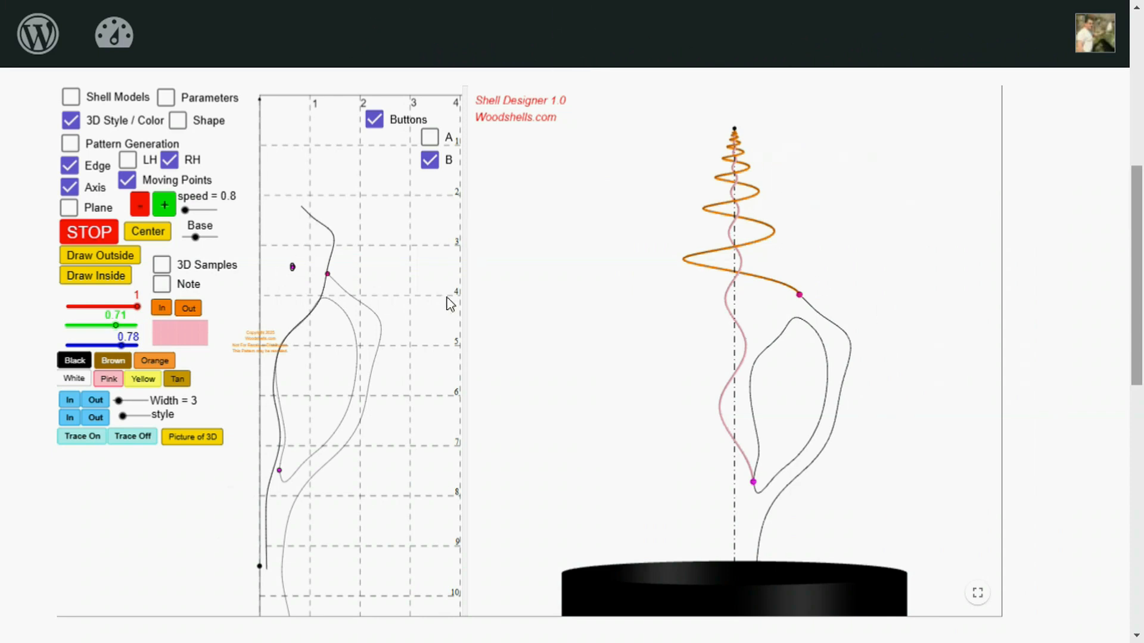
mouse_move(616, 374)
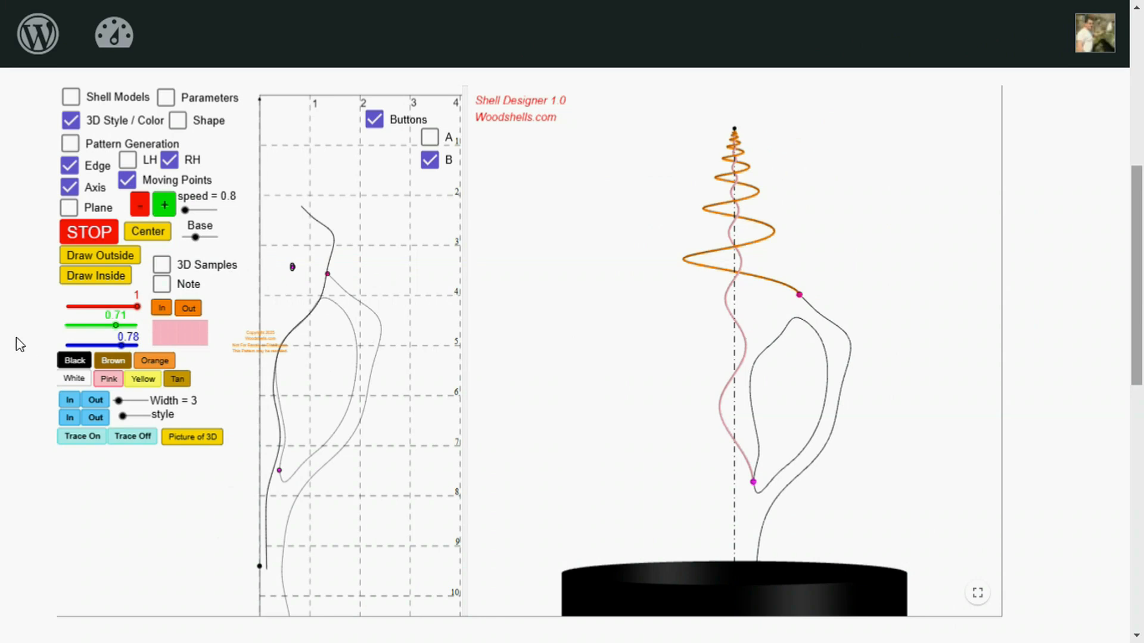
mouse_move(417, 324)
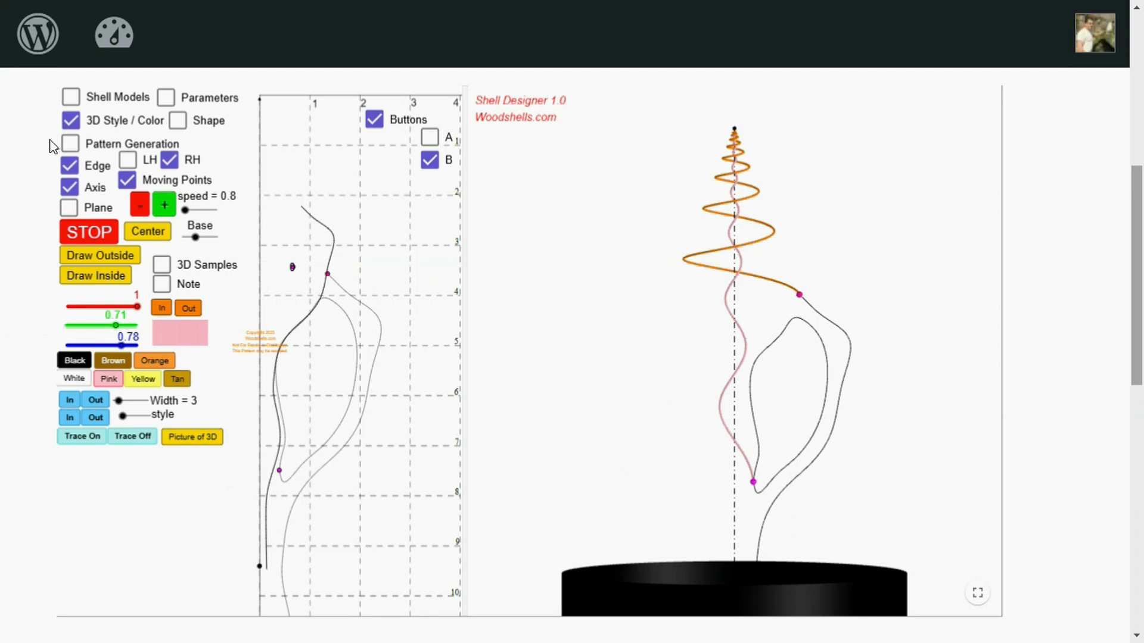
- Render the orange outer surface with Draw Outside
left_click(70, 143)
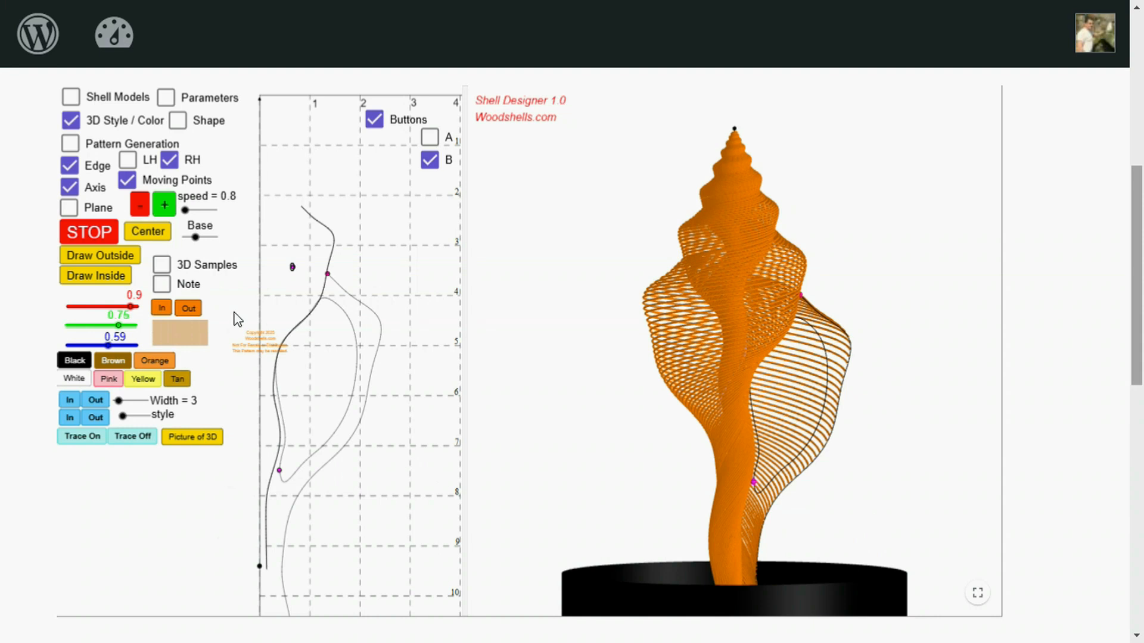
mouse_move(230, 430)
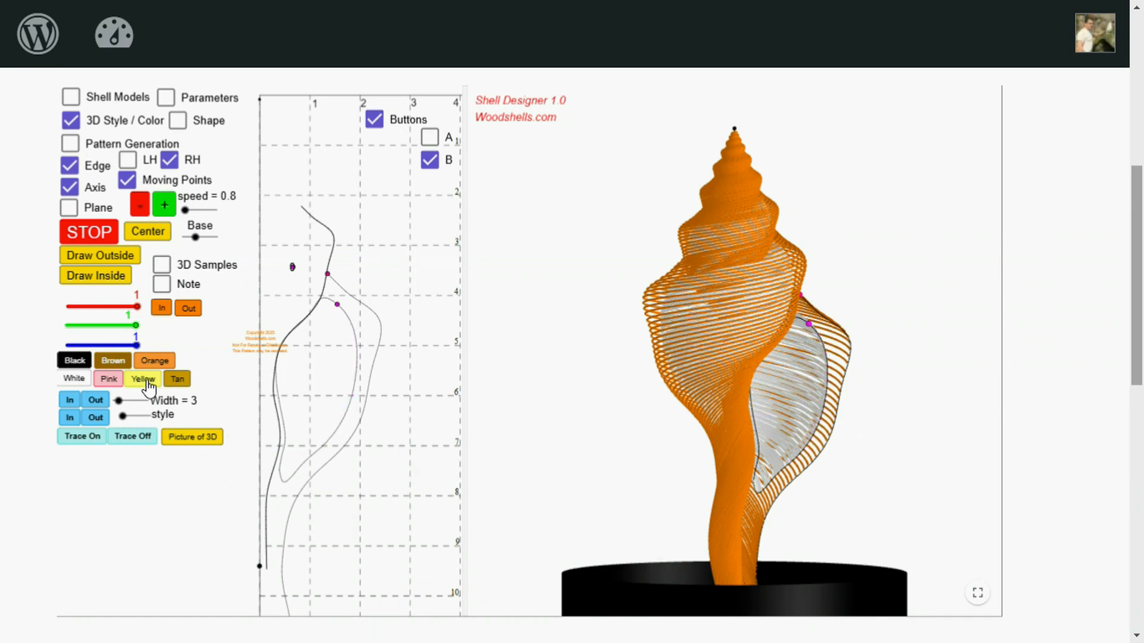
- Change the shell's outer colour to yellow
left_click(187, 308)
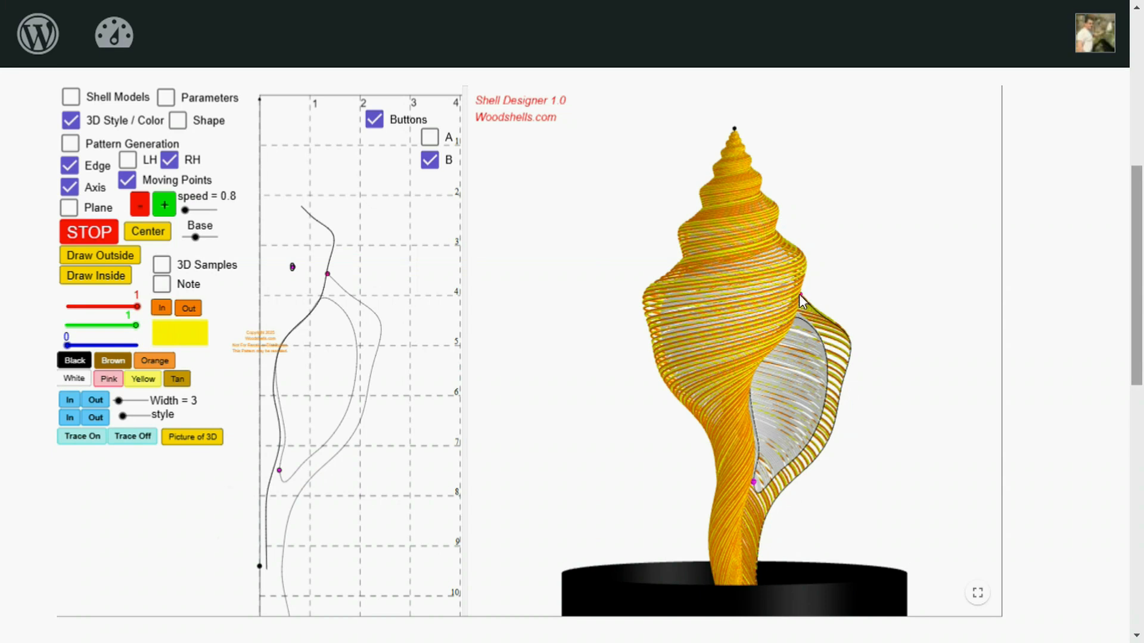
mouse_move(766, 201)
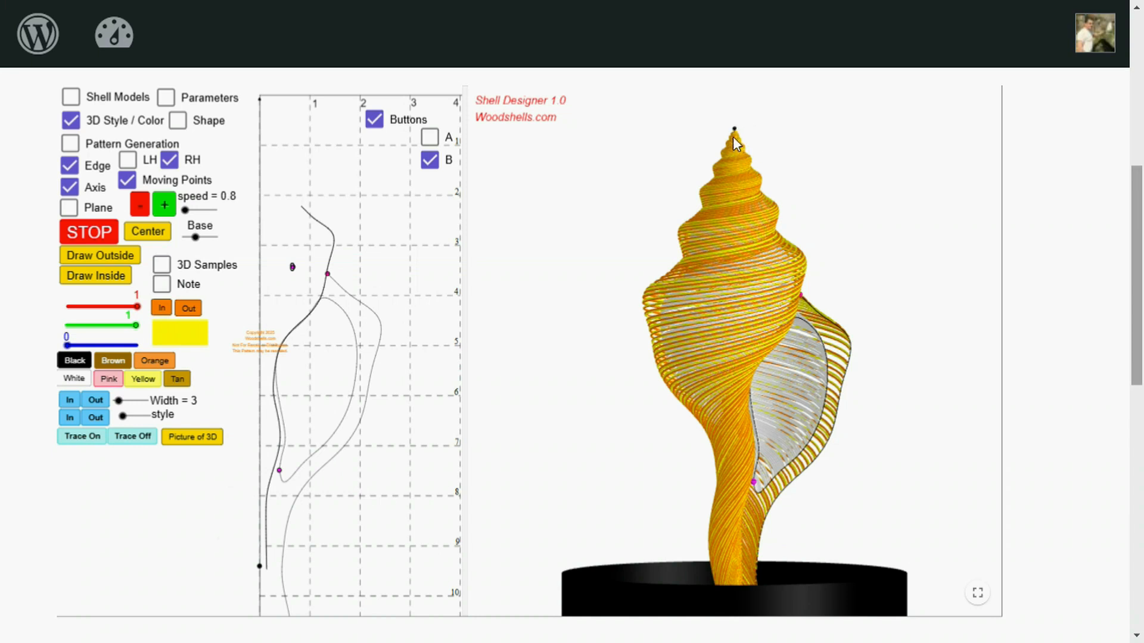
mouse_move(781, 406)
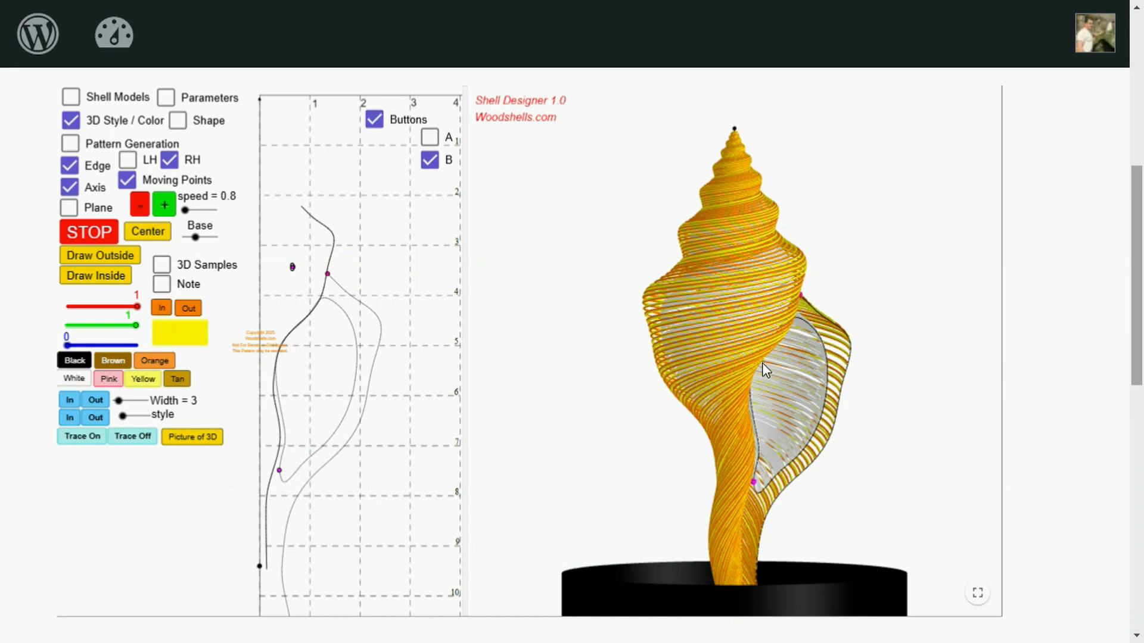
mouse_move(800, 384)
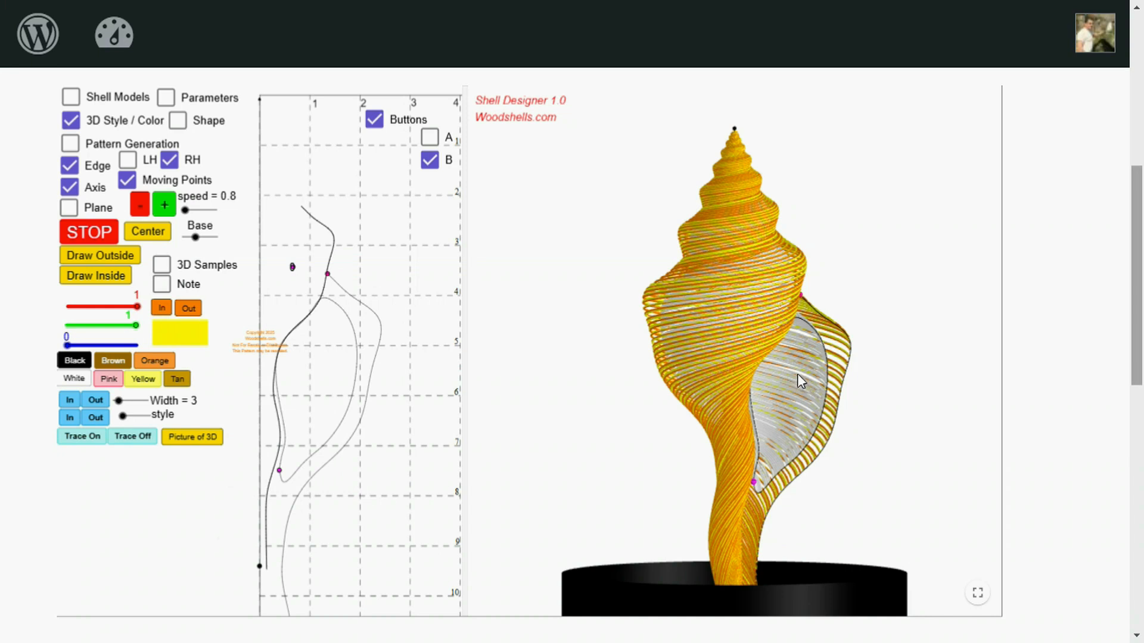
mouse_move(672, 323)
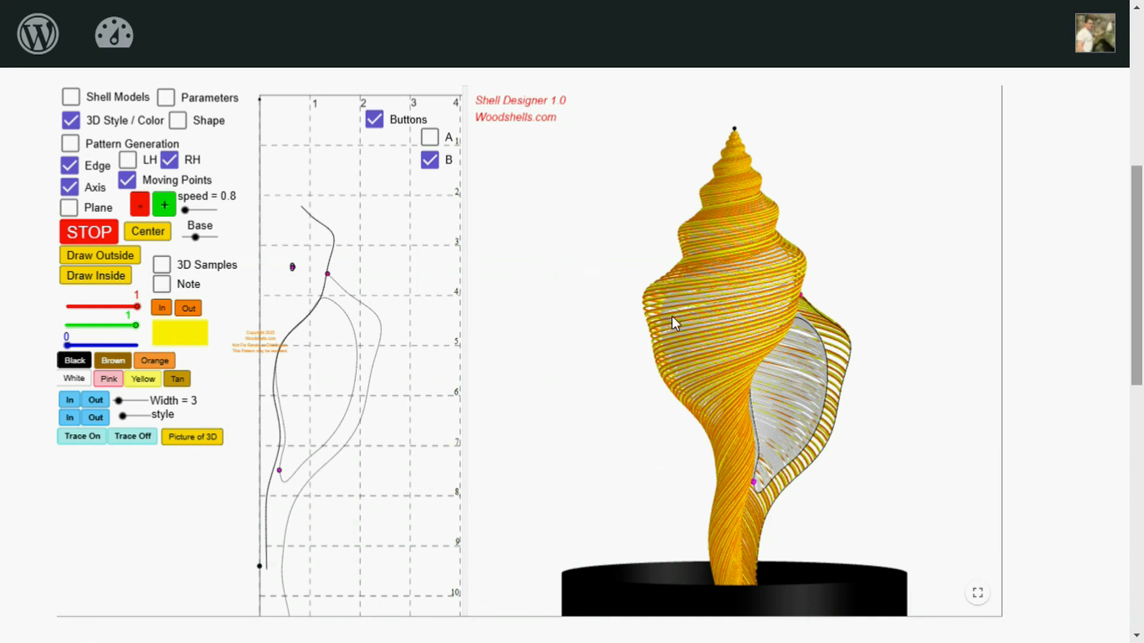
mouse_move(610, 426)
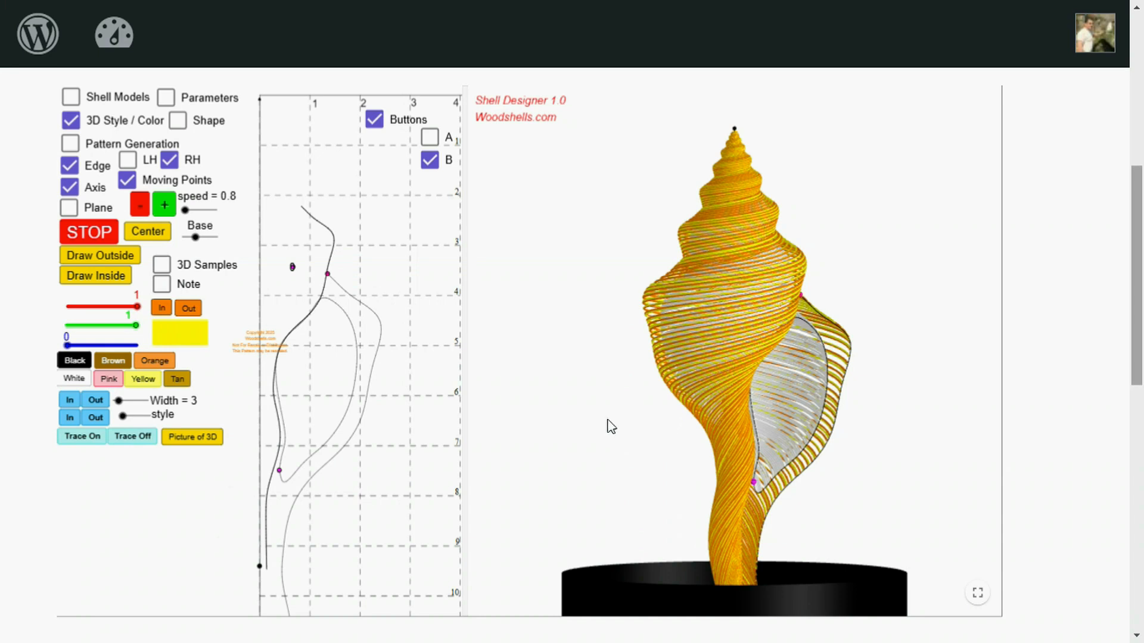
mouse_move(367, 202)
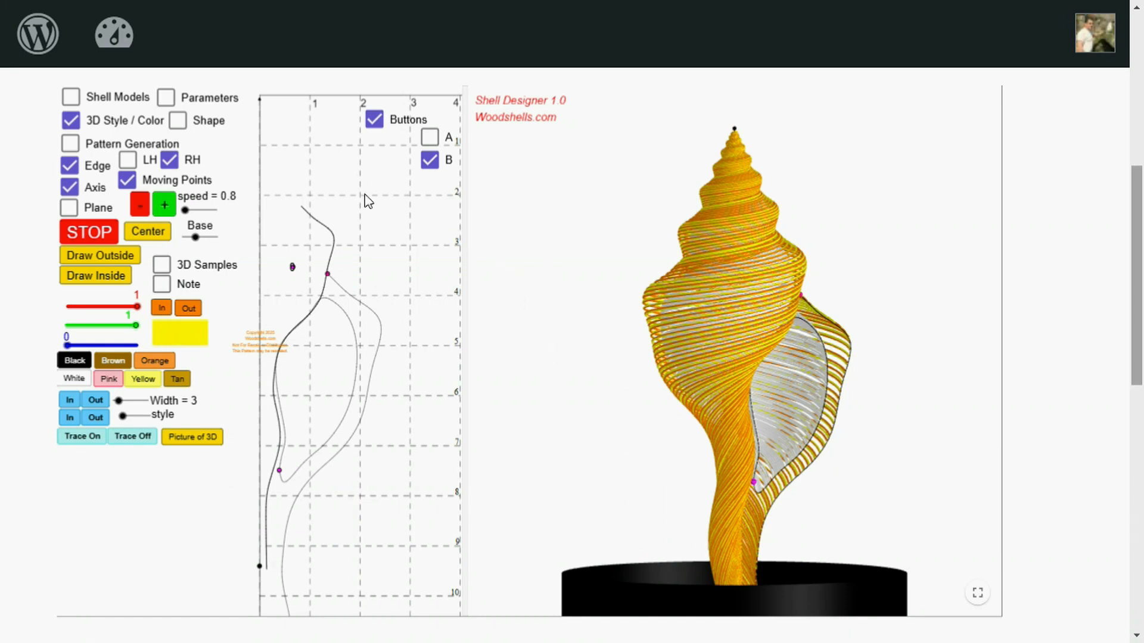
mouse_move(407, 211)
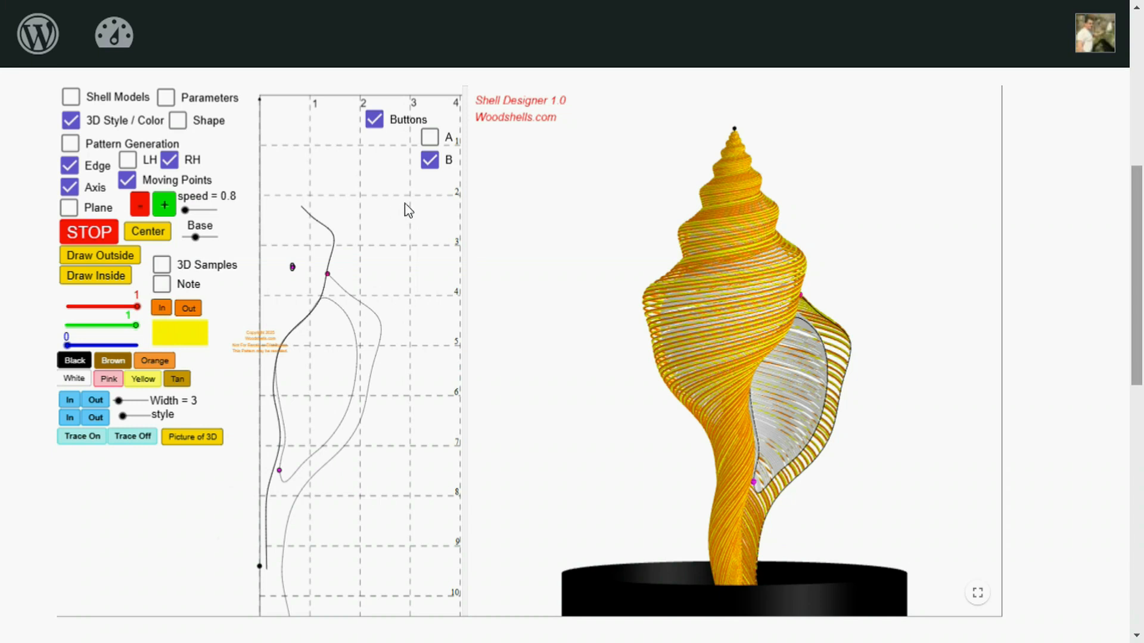
mouse_move(302, 159)
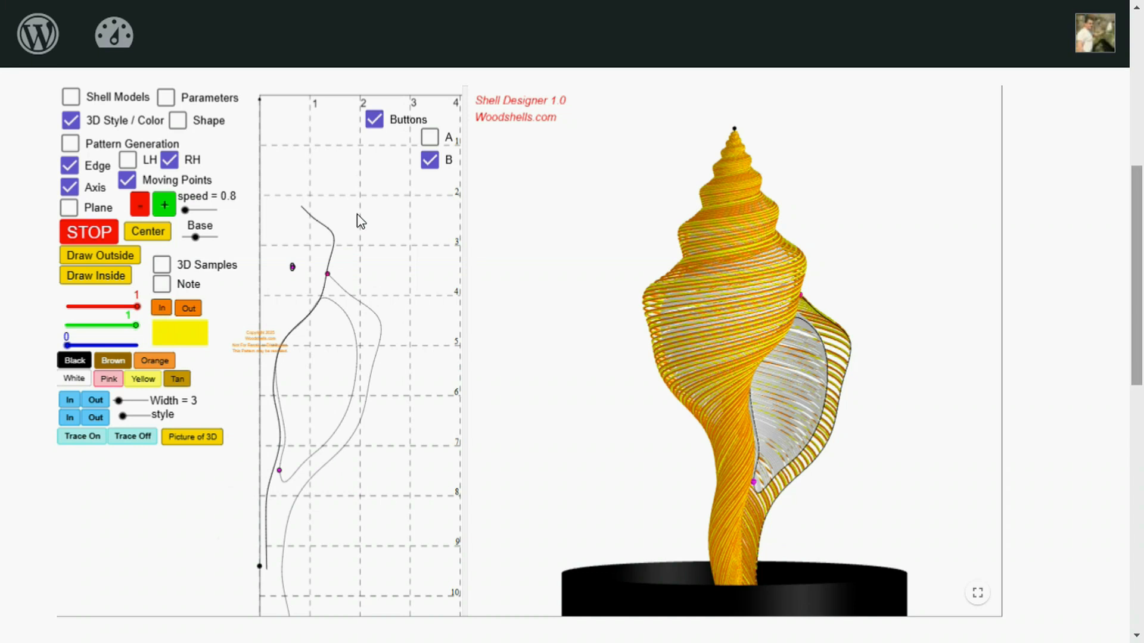
mouse_move(446, 225)
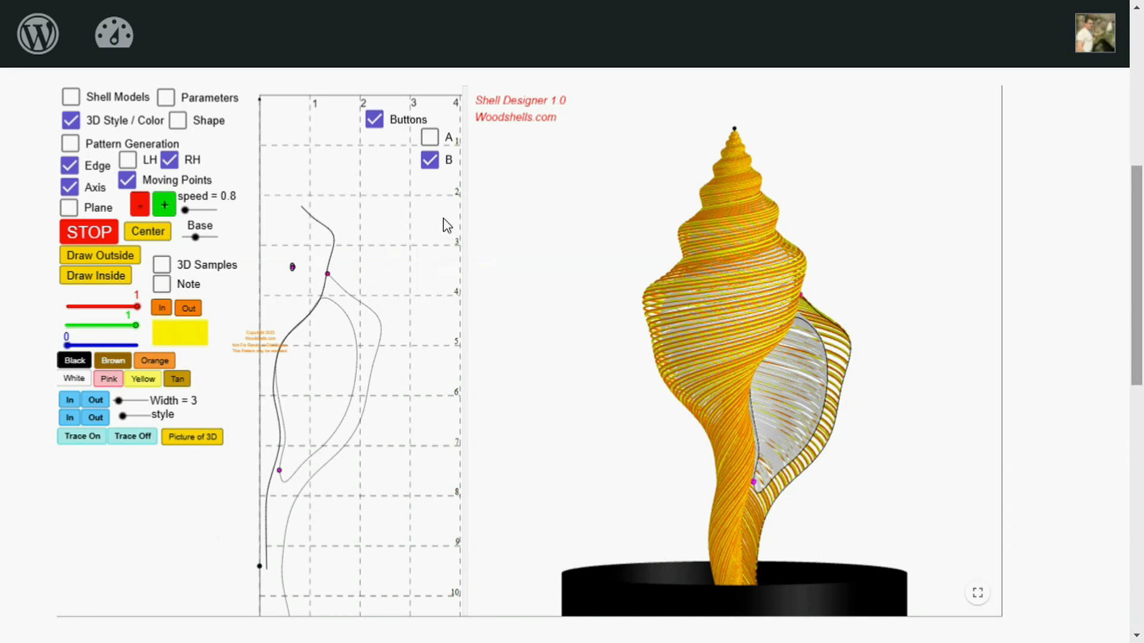
mouse_move(430, 553)
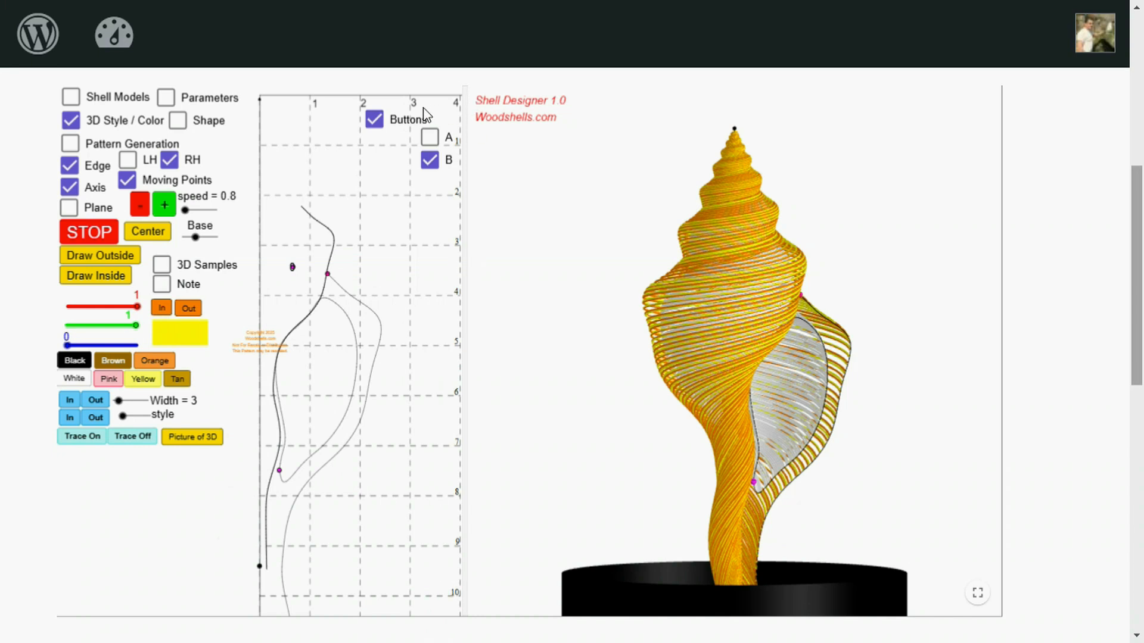
mouse_move(267, 118)
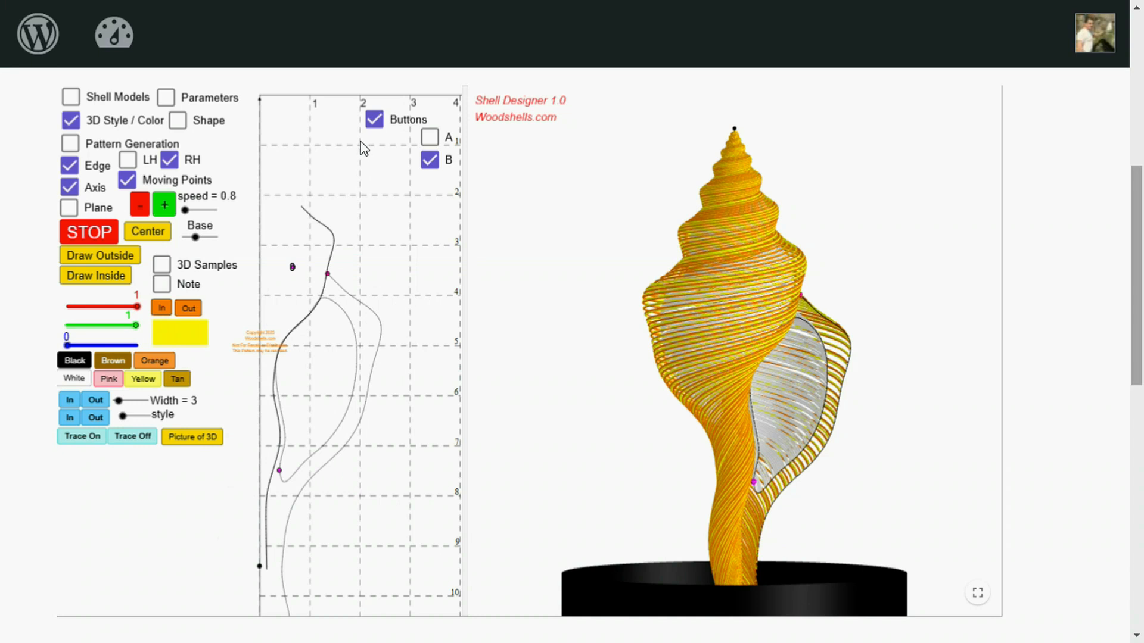
mouse_move(357, 203)
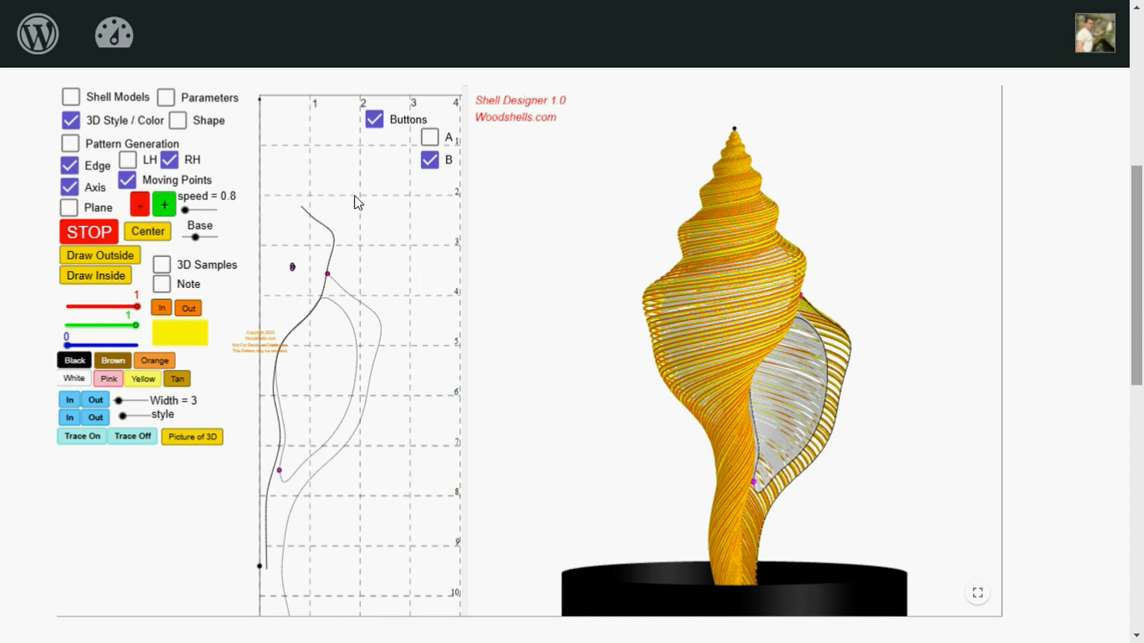
mouse_move(327, 156)
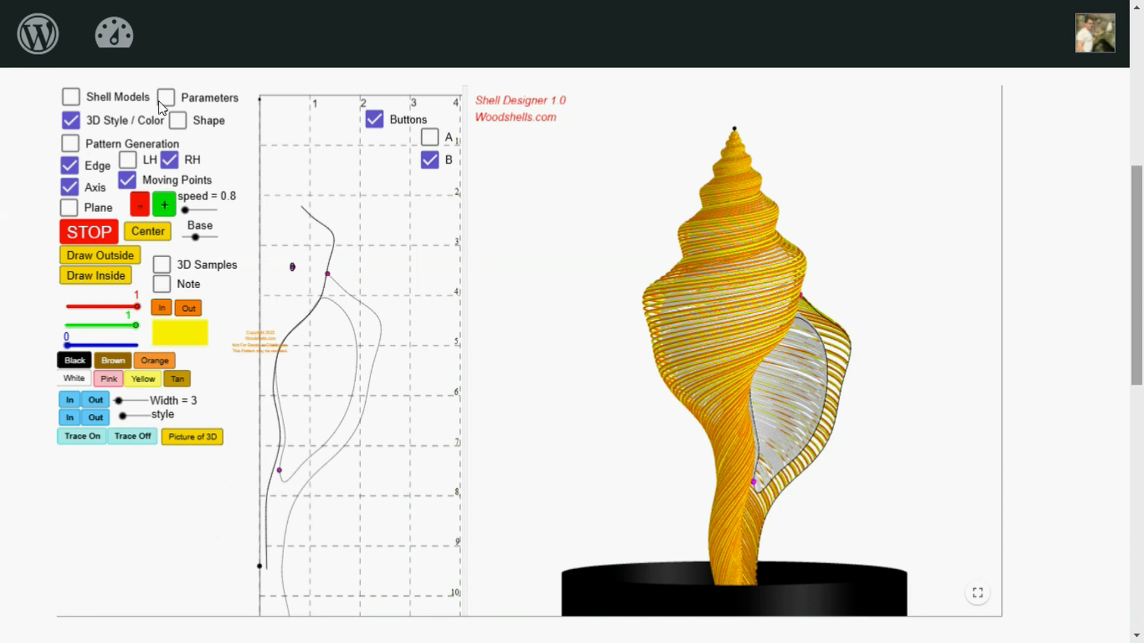
left_click(166, 97)
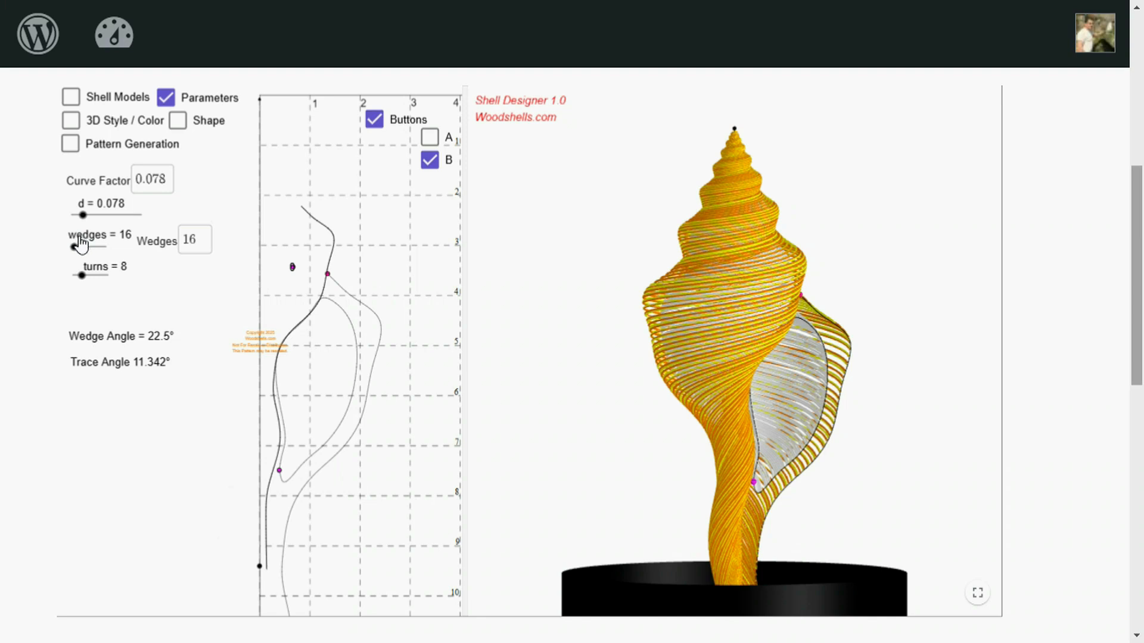
mouse_move(86, 259)
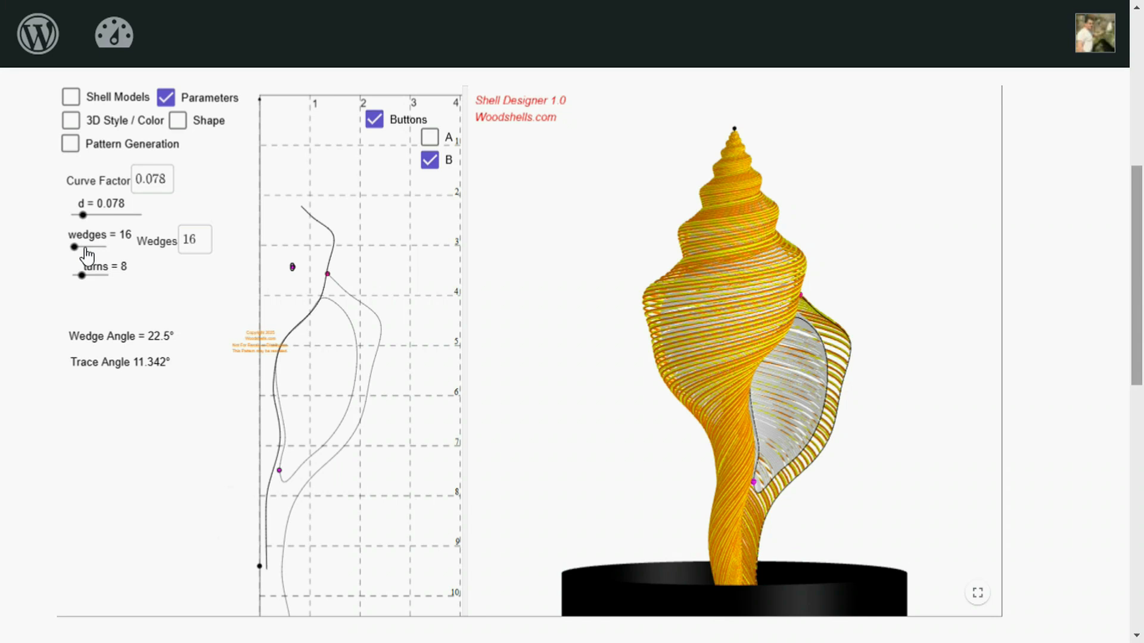
mouse_move(197, 253)
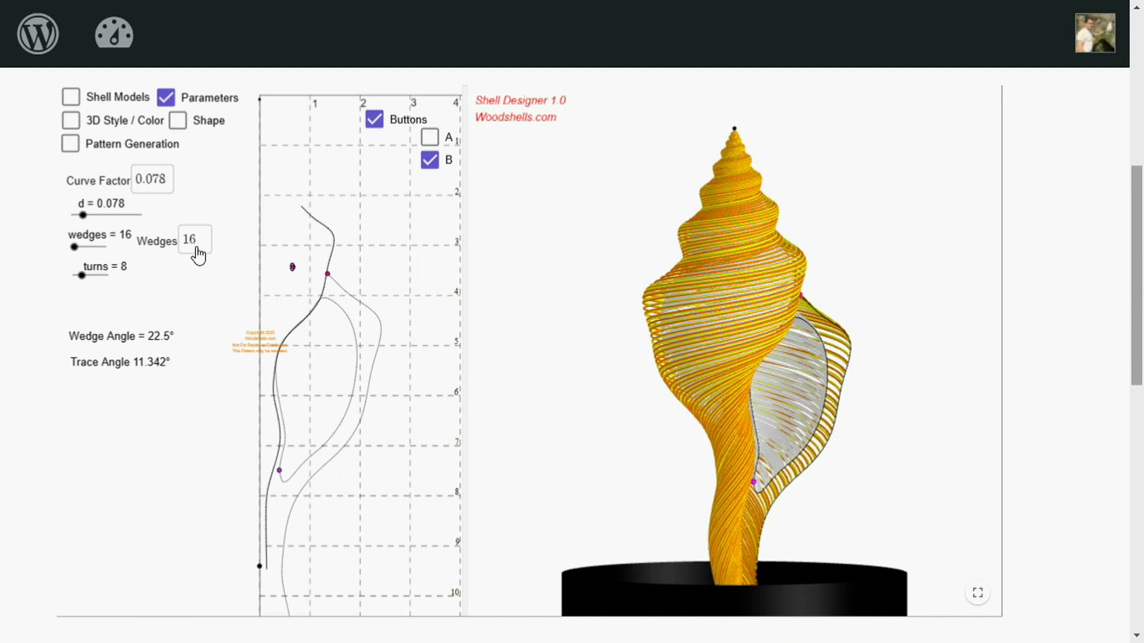
mouse_move(215, 255)
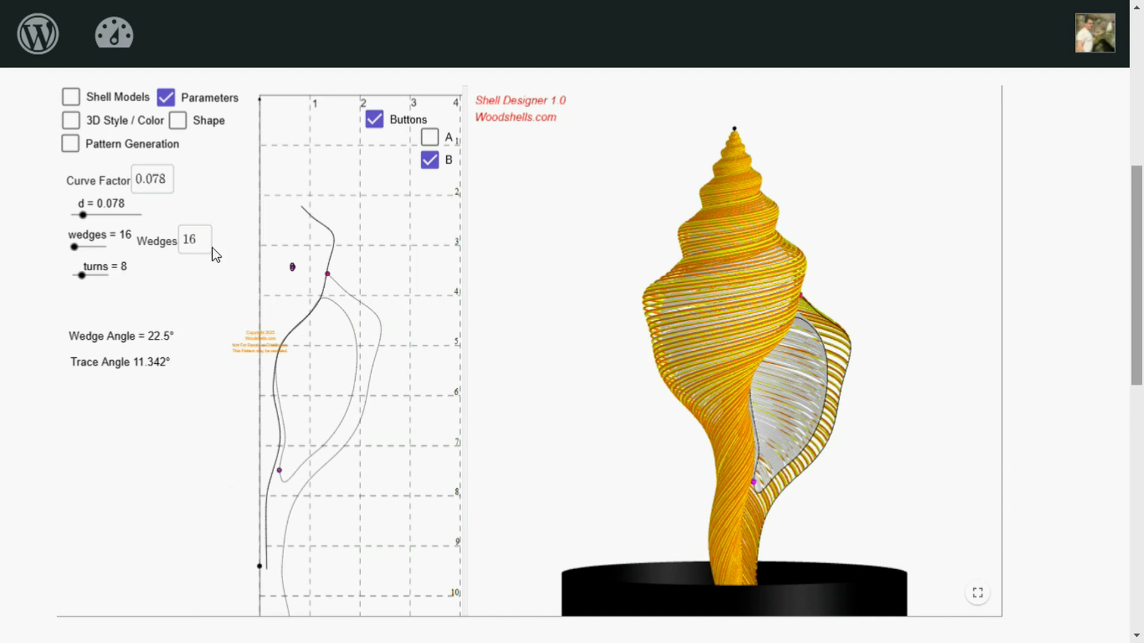
mouse_move(203, 250)
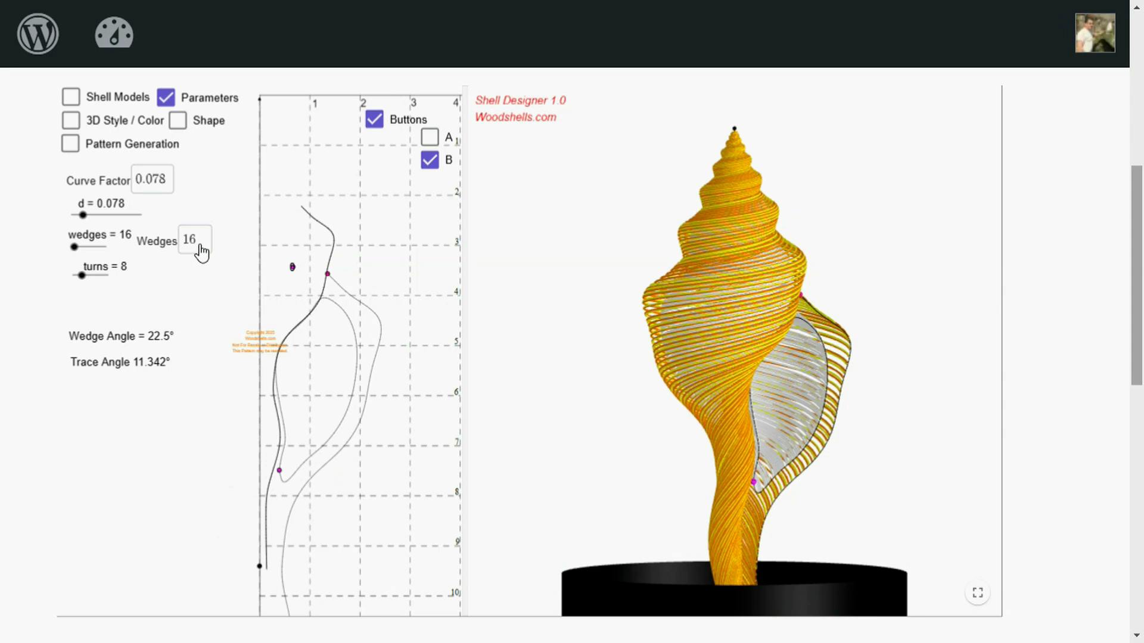
mouse_move(7, 202)
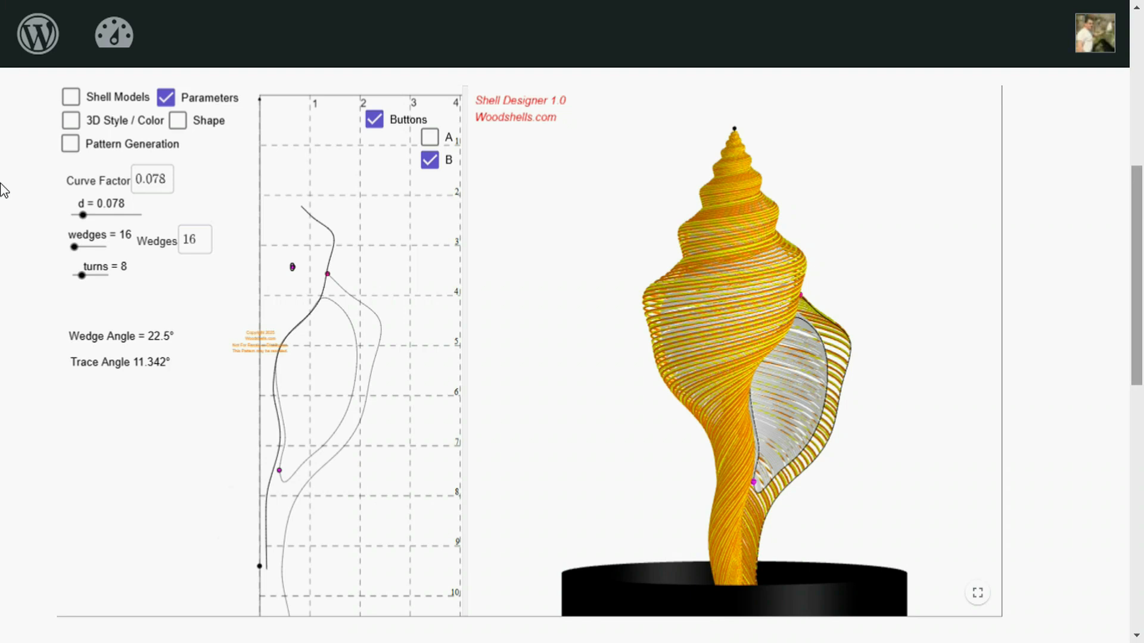
mouse_move(192, 289)
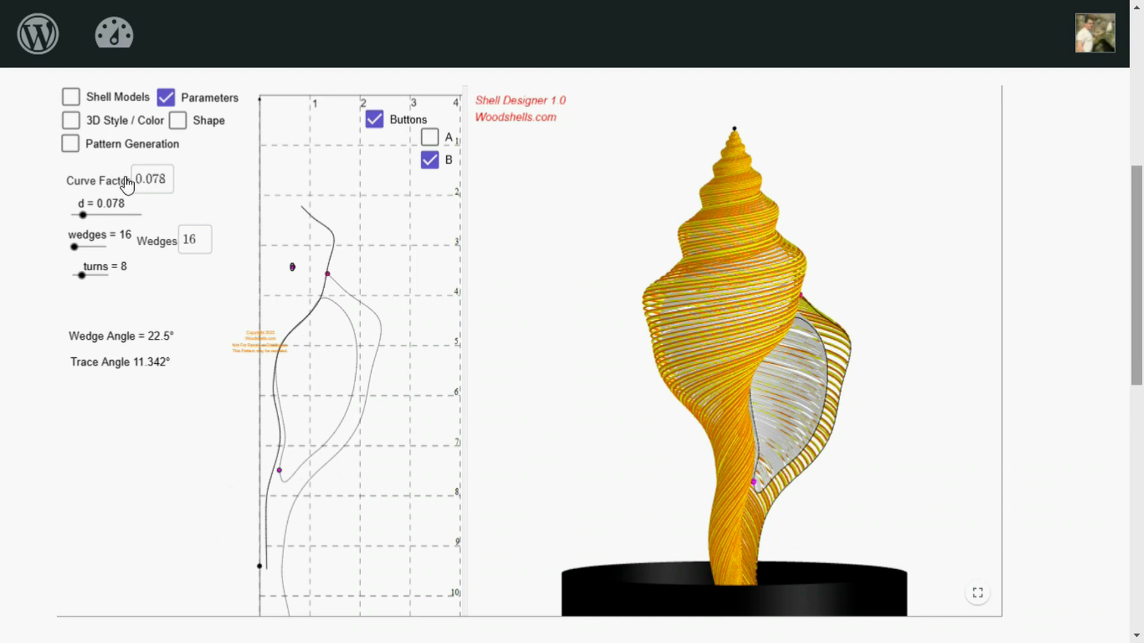
mouse_move(139, 199)
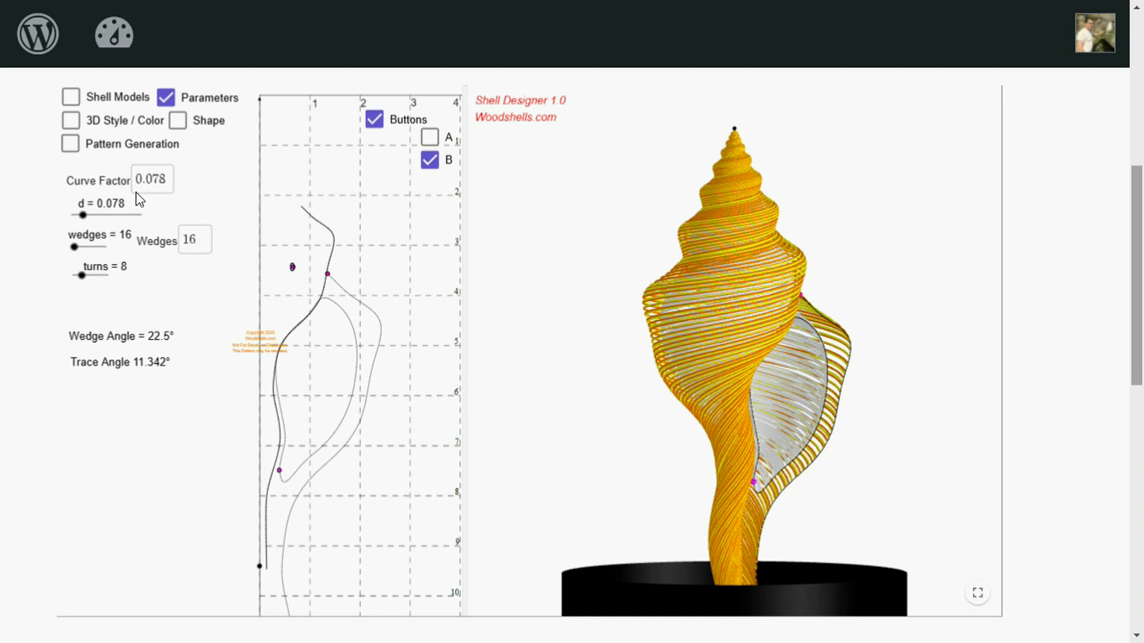
mouse_move(4, 279)
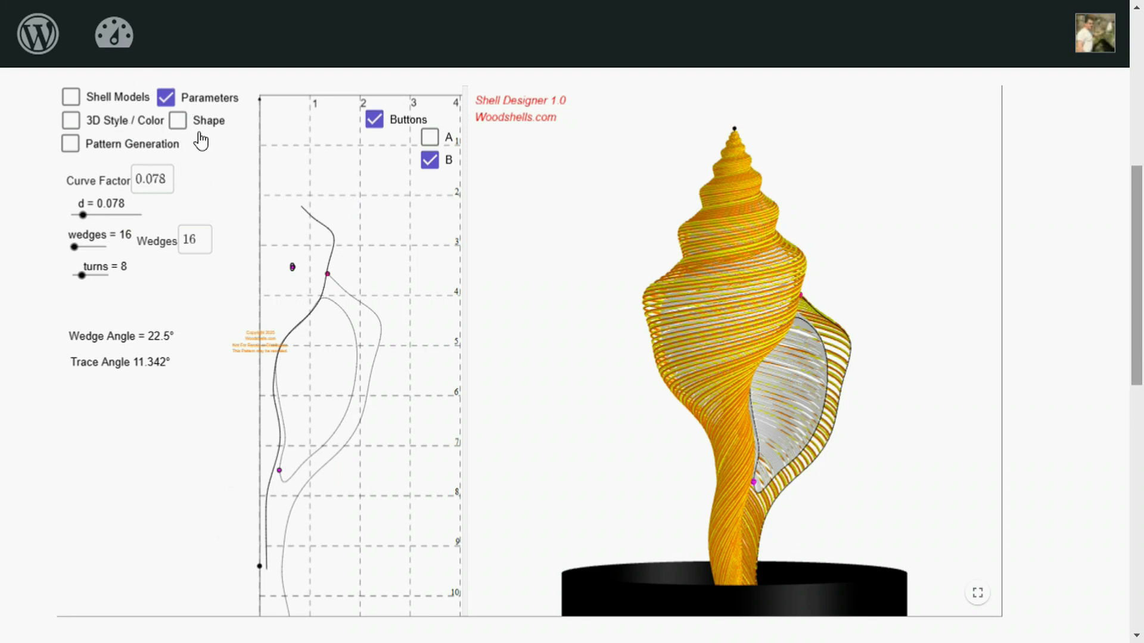
left_click(70, 143)
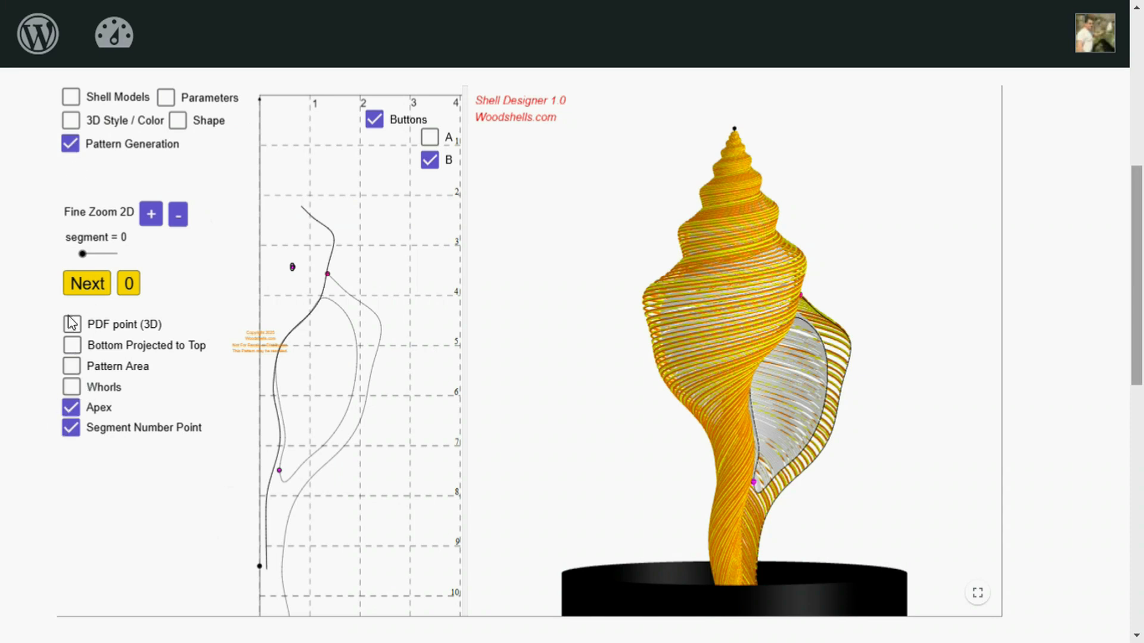
- Turn on the PDF point and the whorl outlines
left_click(71, 324)
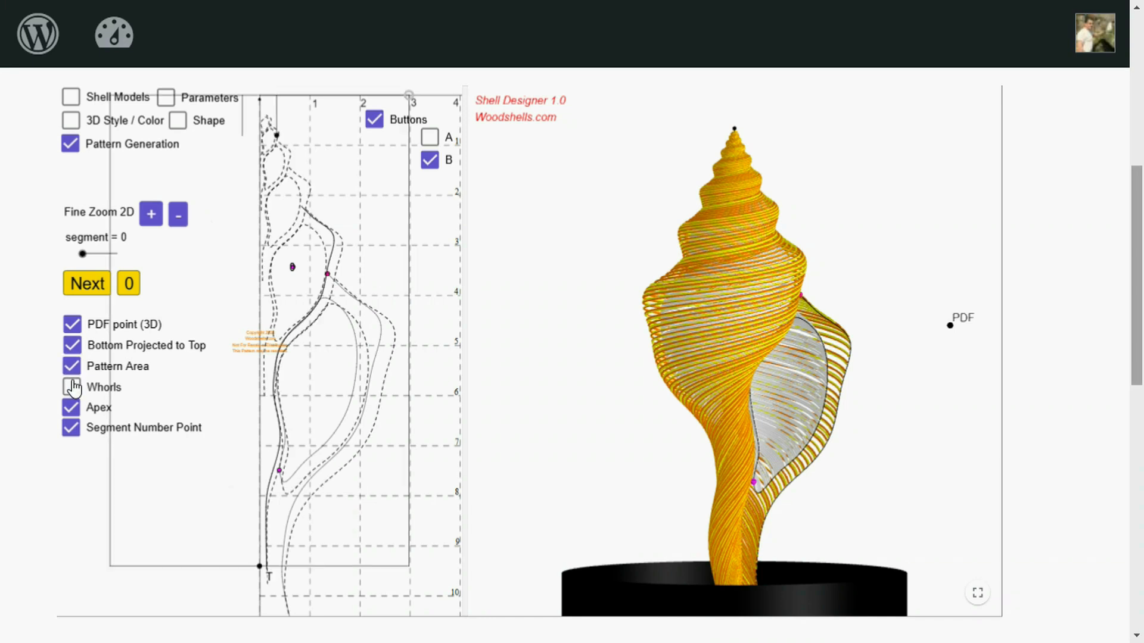
left_click(71, 386)
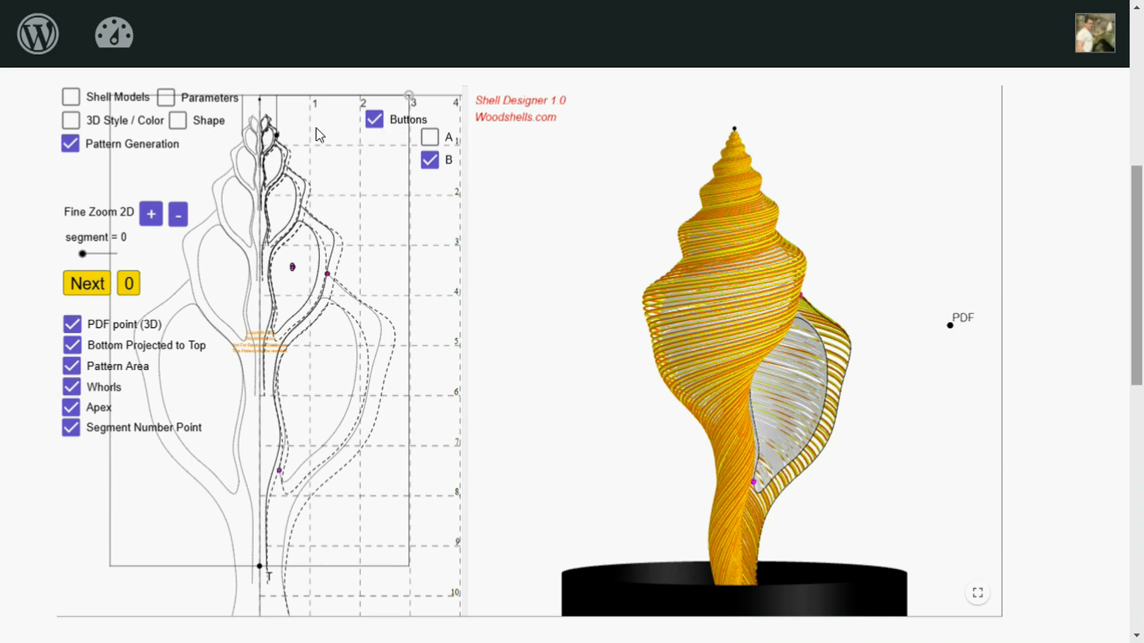
mouse_move(415, 118)
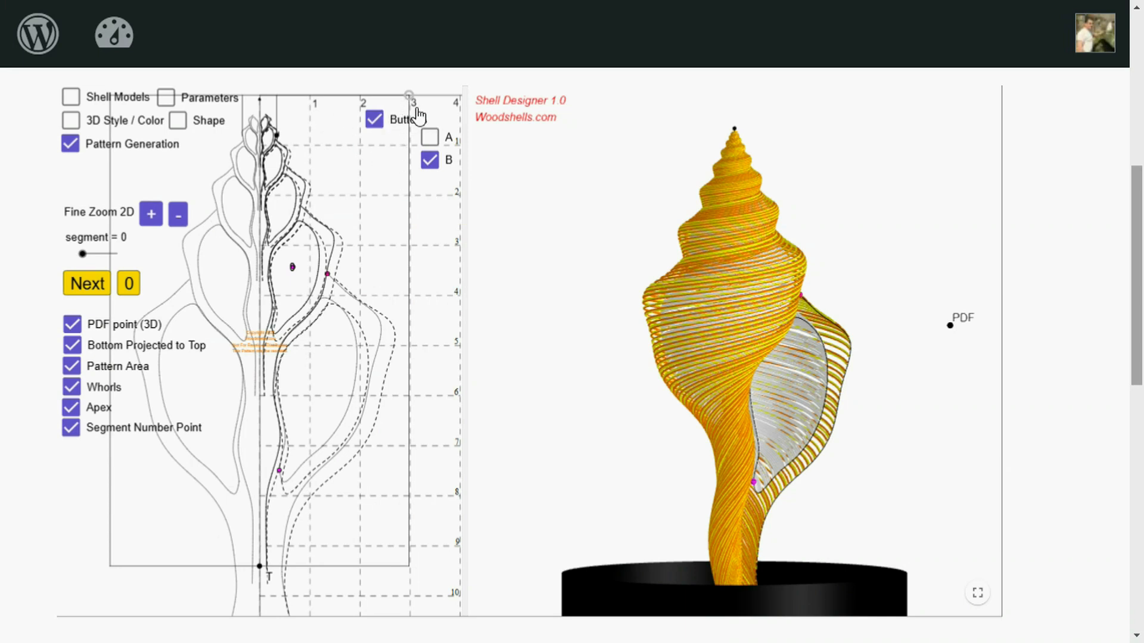
mouse_move(328, 62)
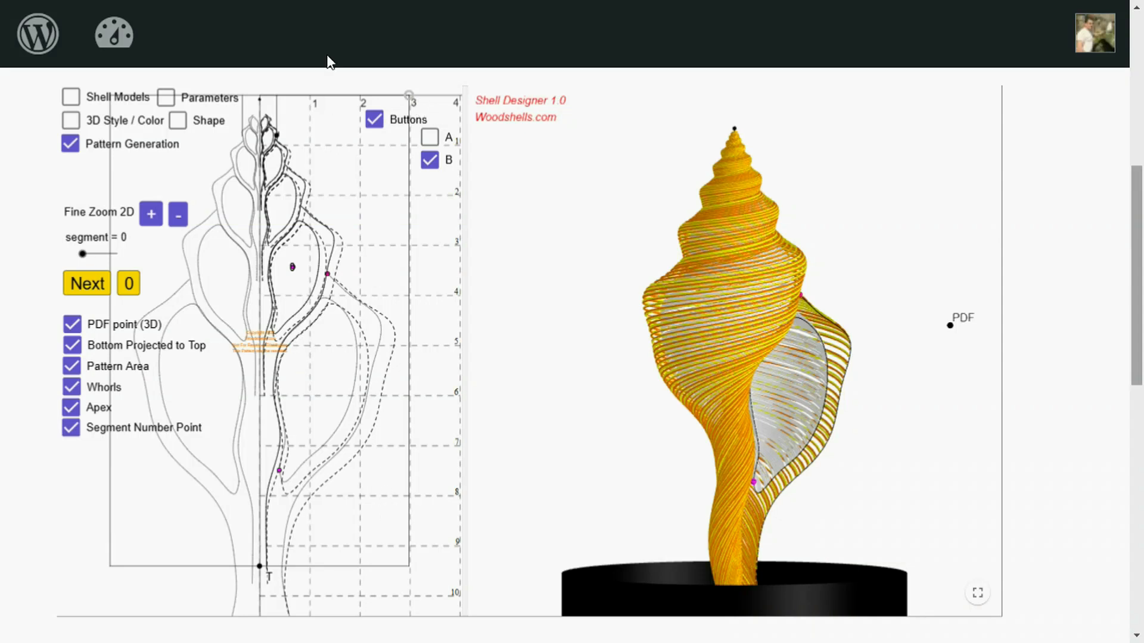
mouse_move(260, 104)
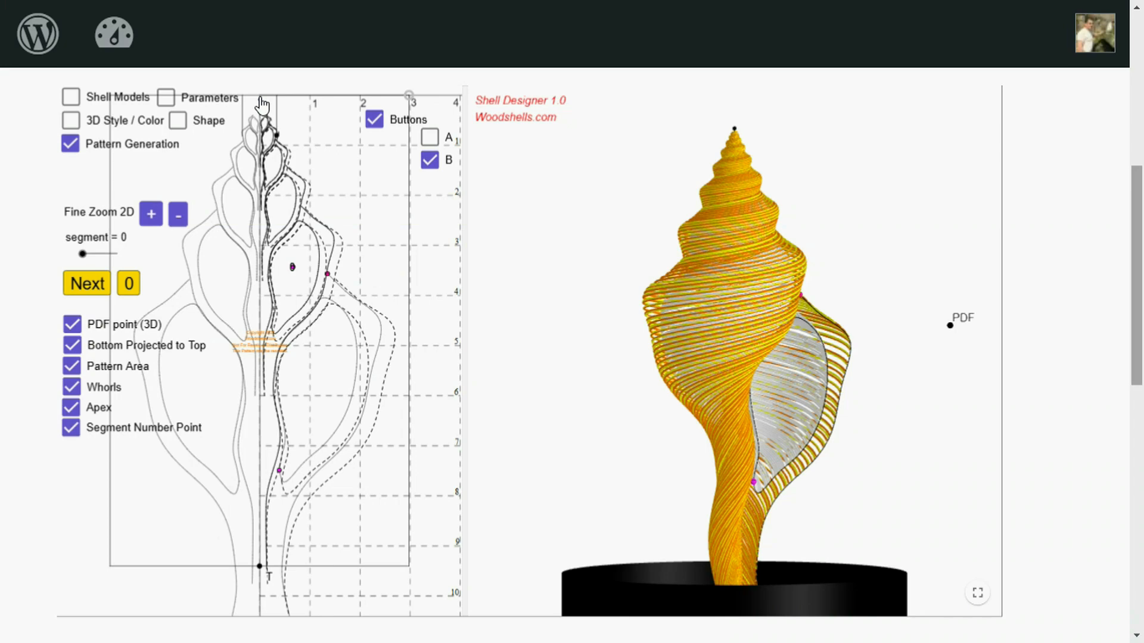
mouse_move(283, 573)
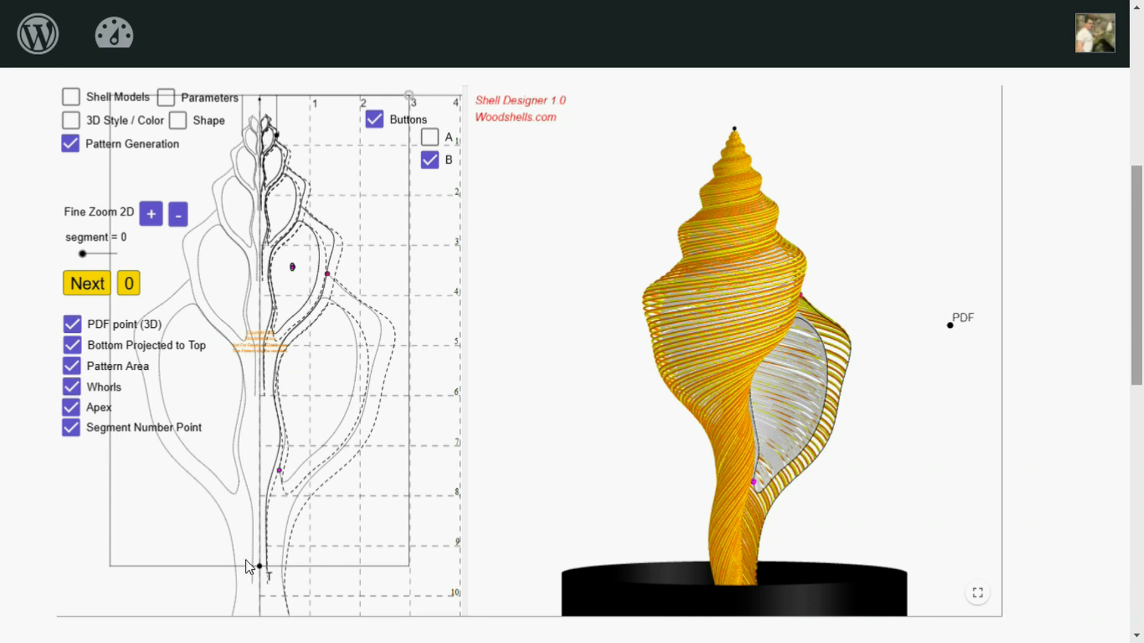
mouse_move(241, 627)
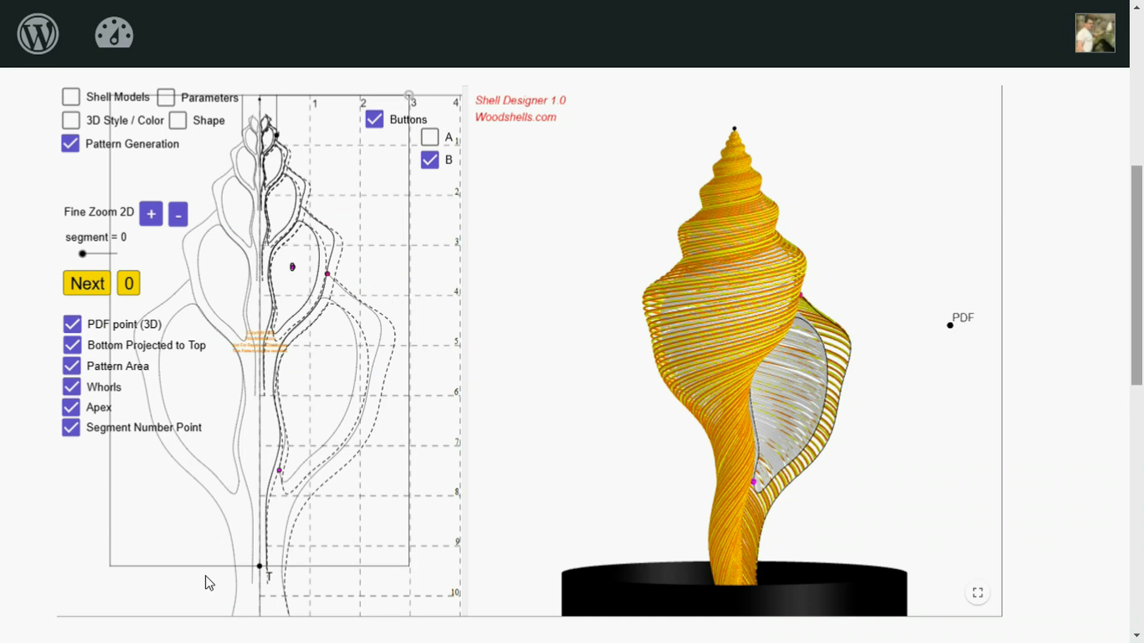
mouse_move(230, 578)
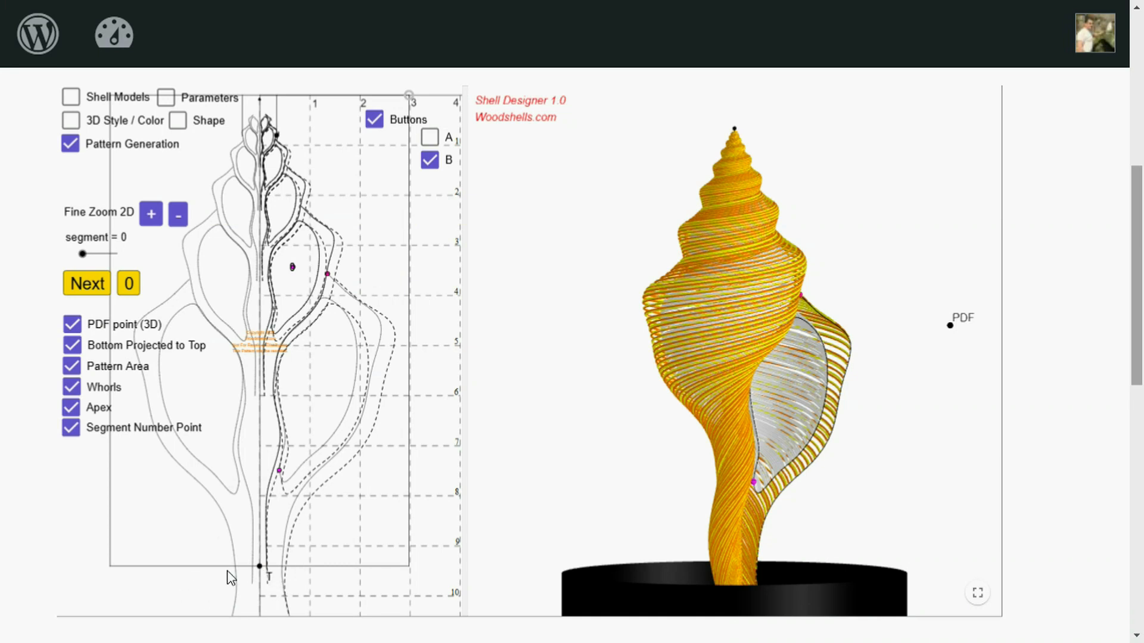
mouse_move(219, 573)
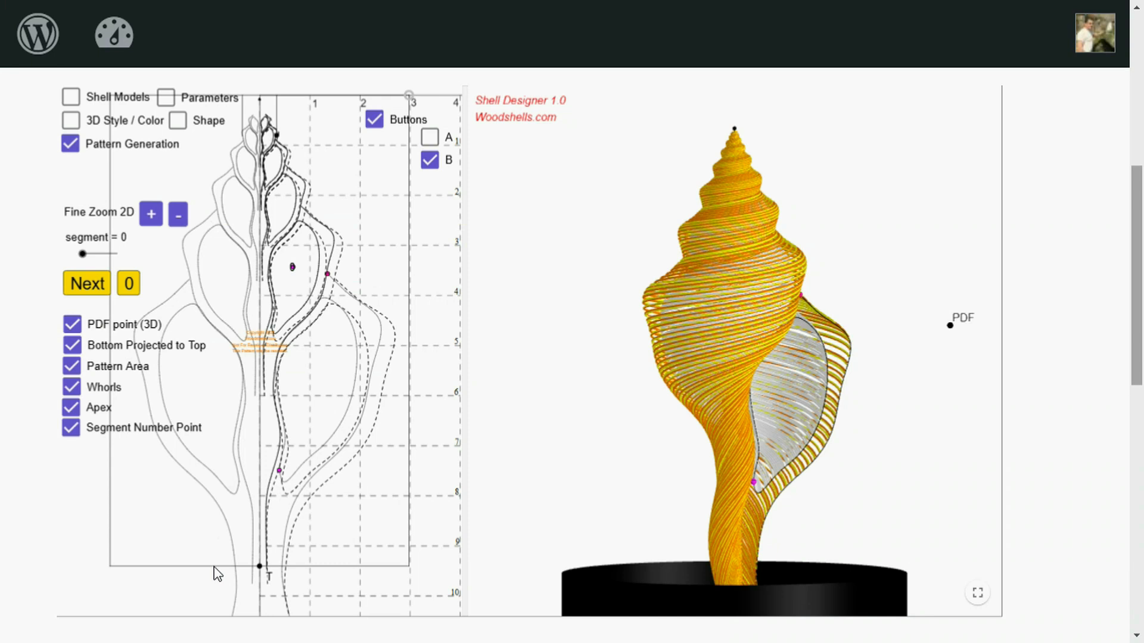
mouse_move(383, 572)
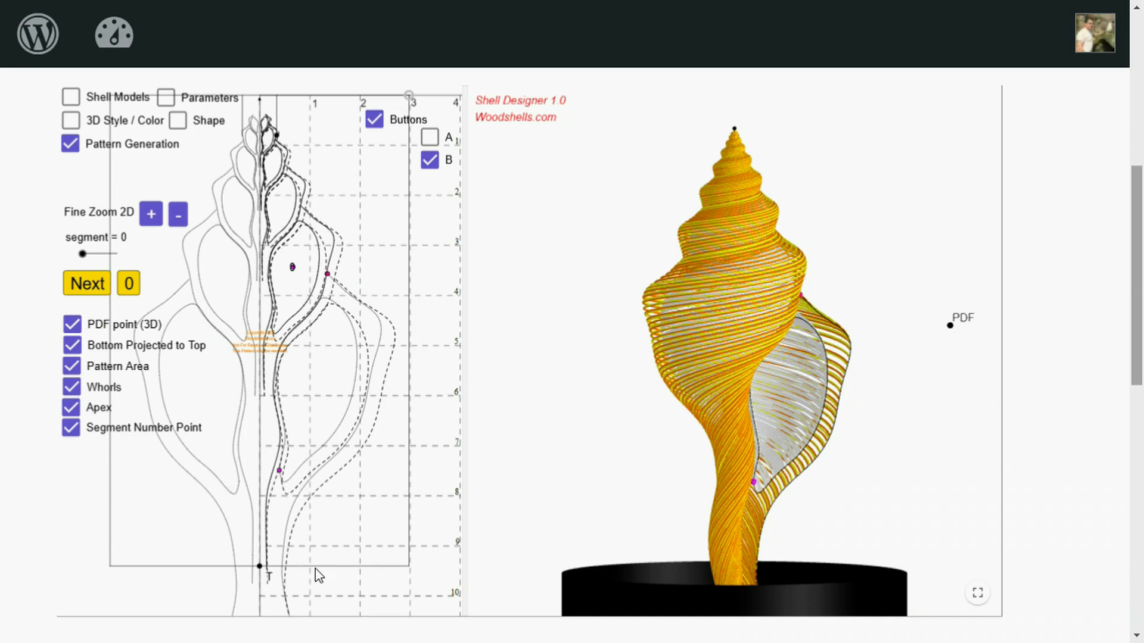
mouse_move(263, 109)
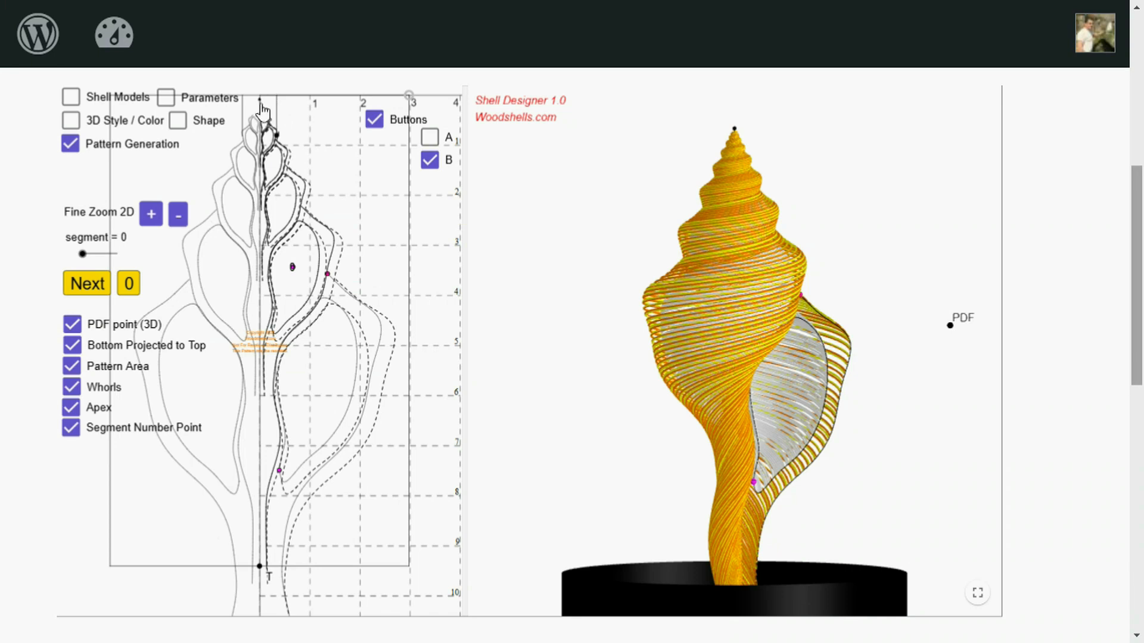
mouse_move(446, 590)
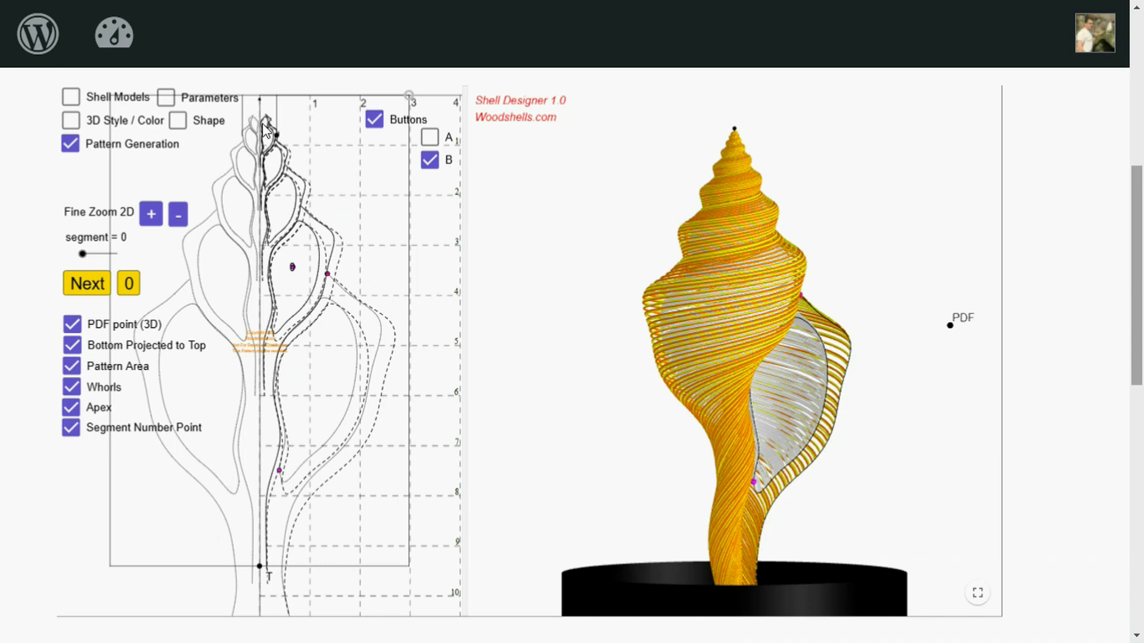
mouse_move(311, 178)
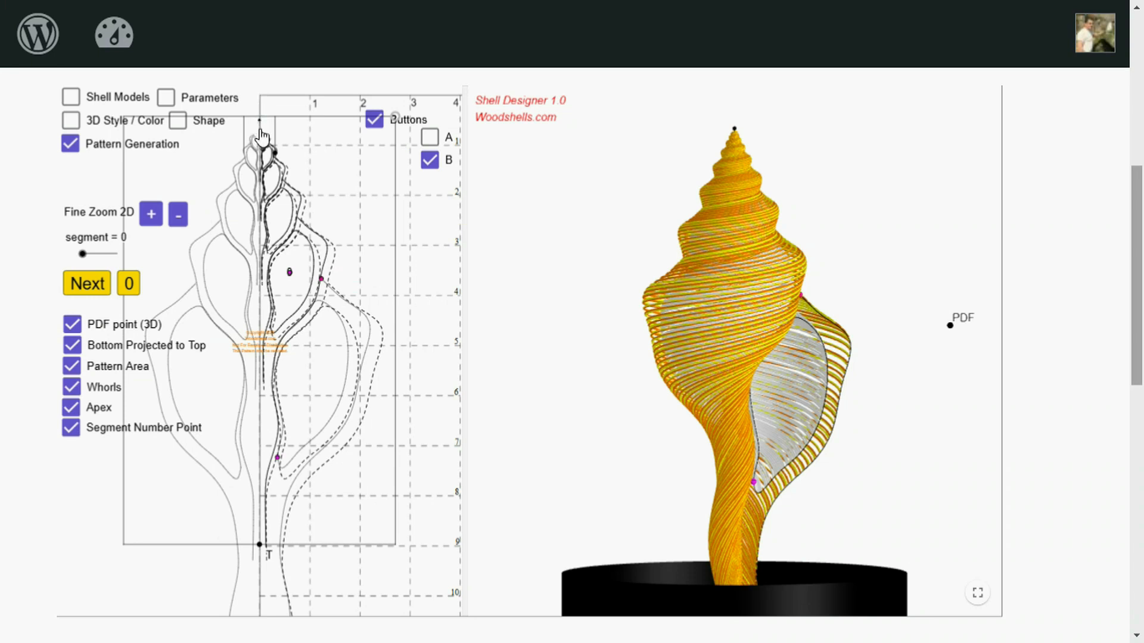
mouse_move(295, 135)
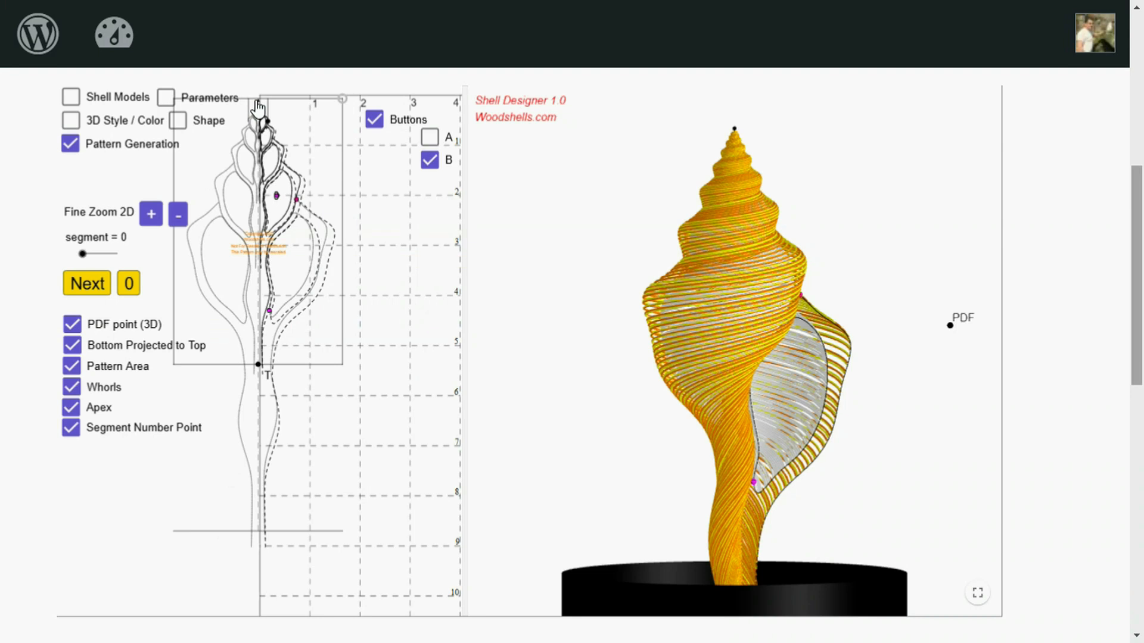
mouse_move(117, 266)
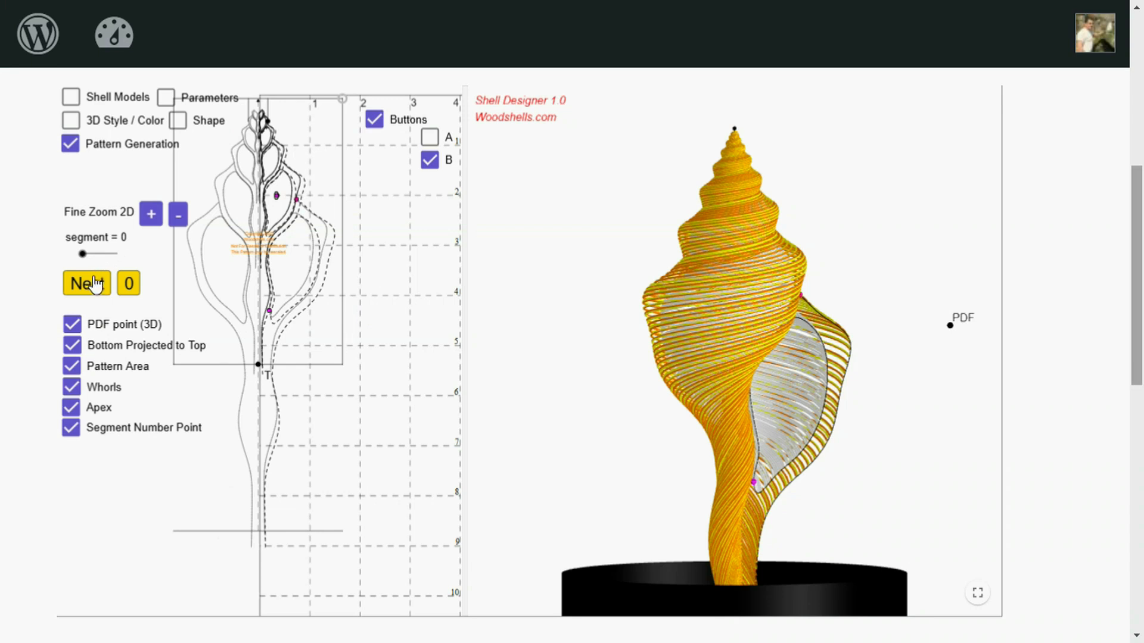
- Advance the wedge pattern to segment 1 with Next
left_click(86, 283)
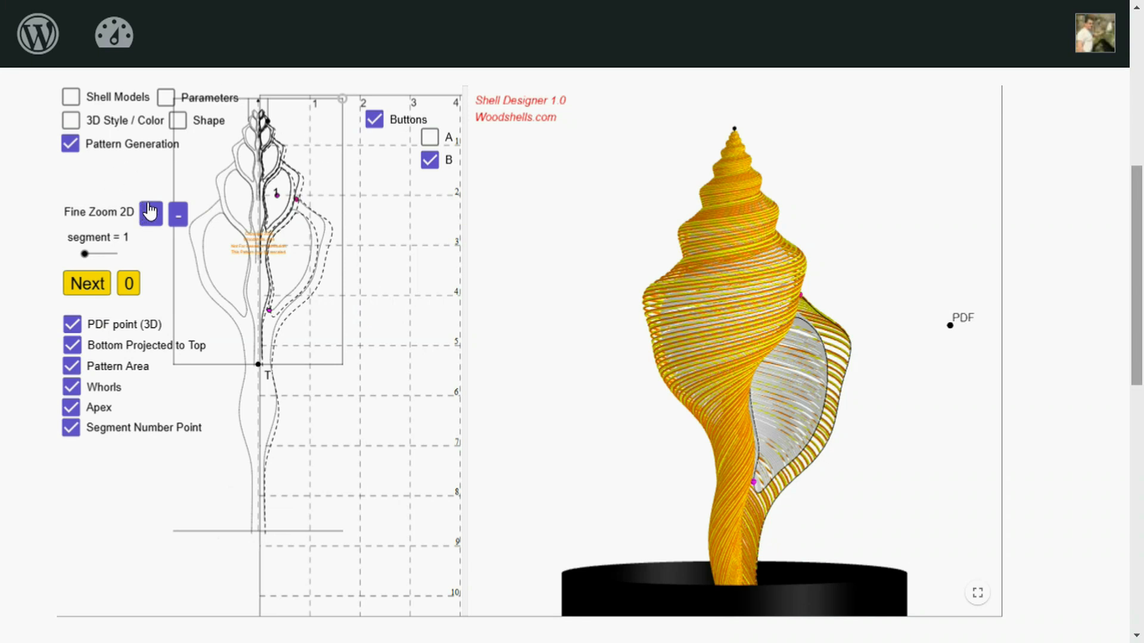
mouse_move(86, 283)
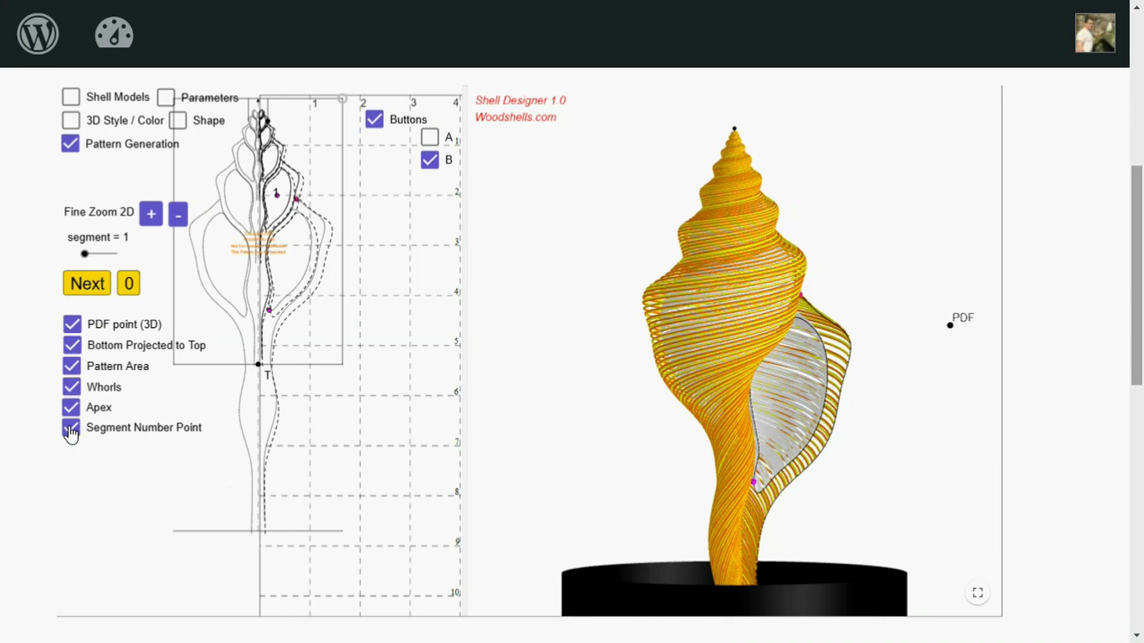
- Toggle Segment Number Point several times, leaving it unchecked to show label 1
left_click(71, 427)
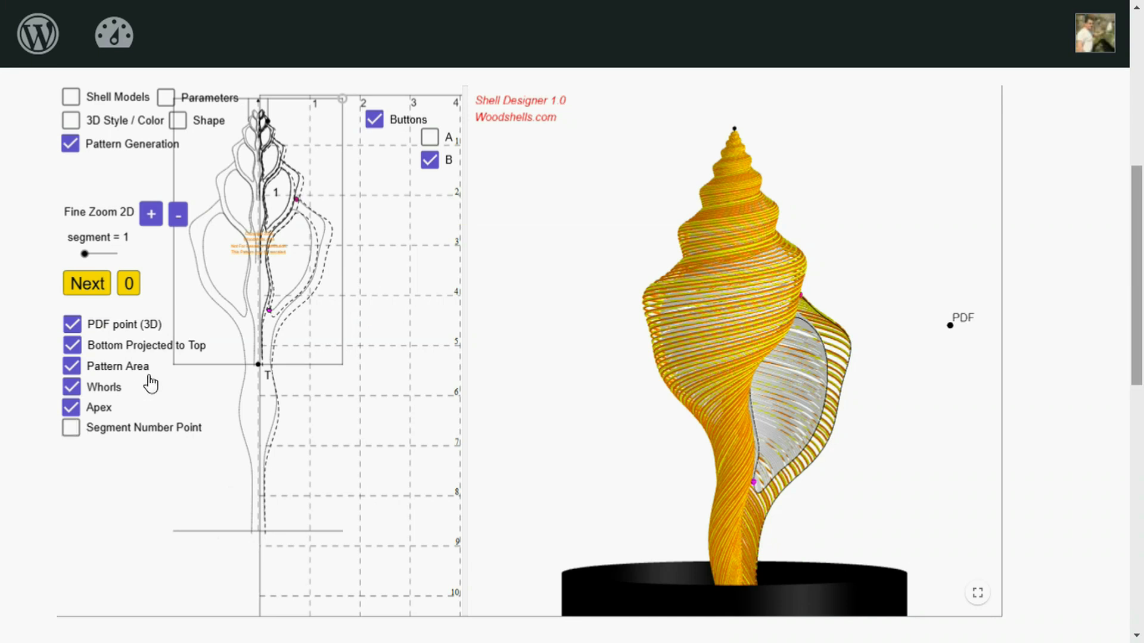
mouse_move(276, 222)
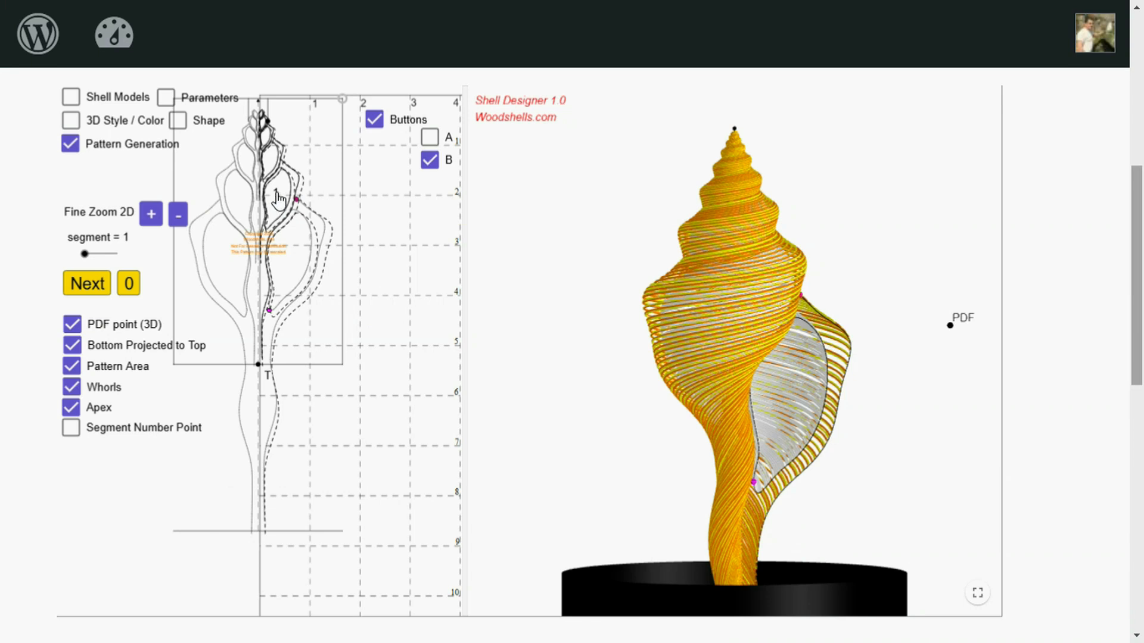
left_click(71, 428)
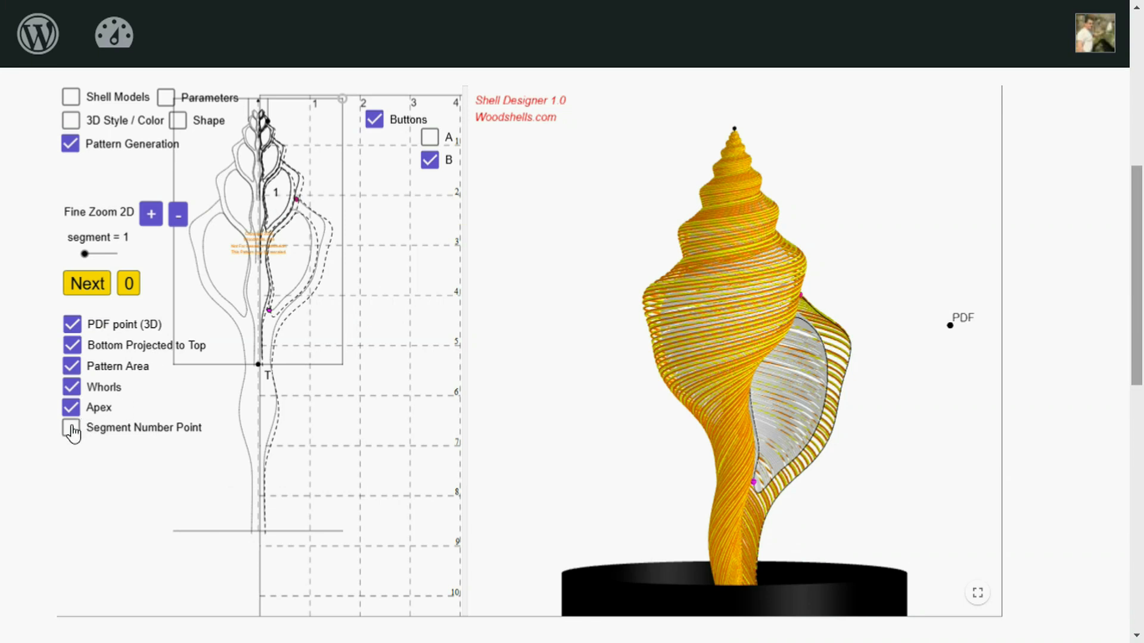
left_click(71, 428)
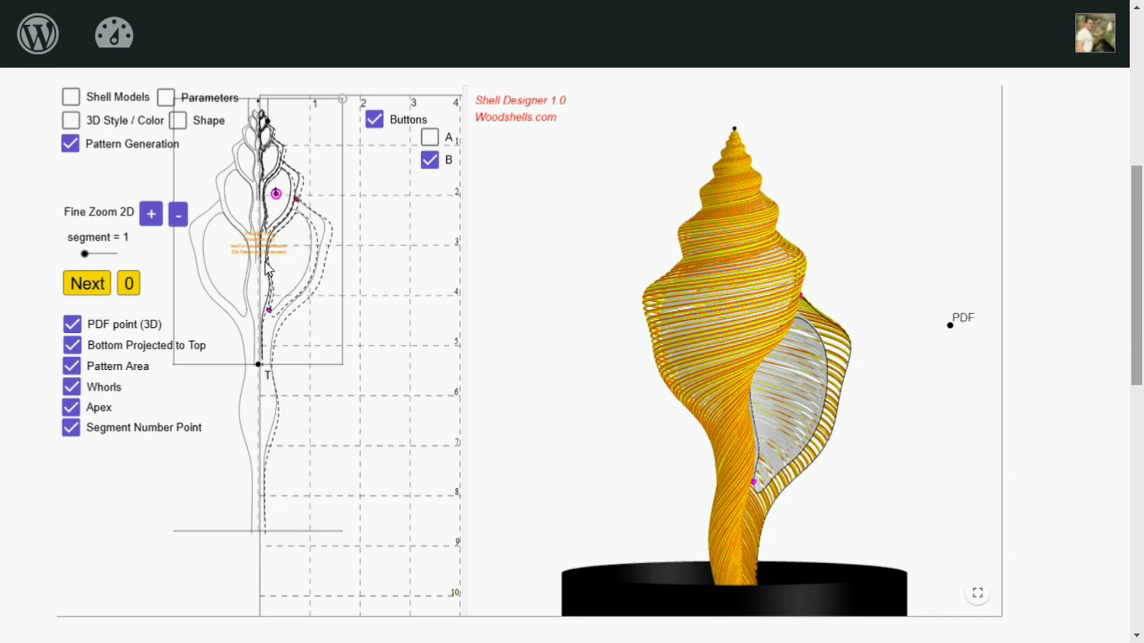
mouse_move(327, 195)
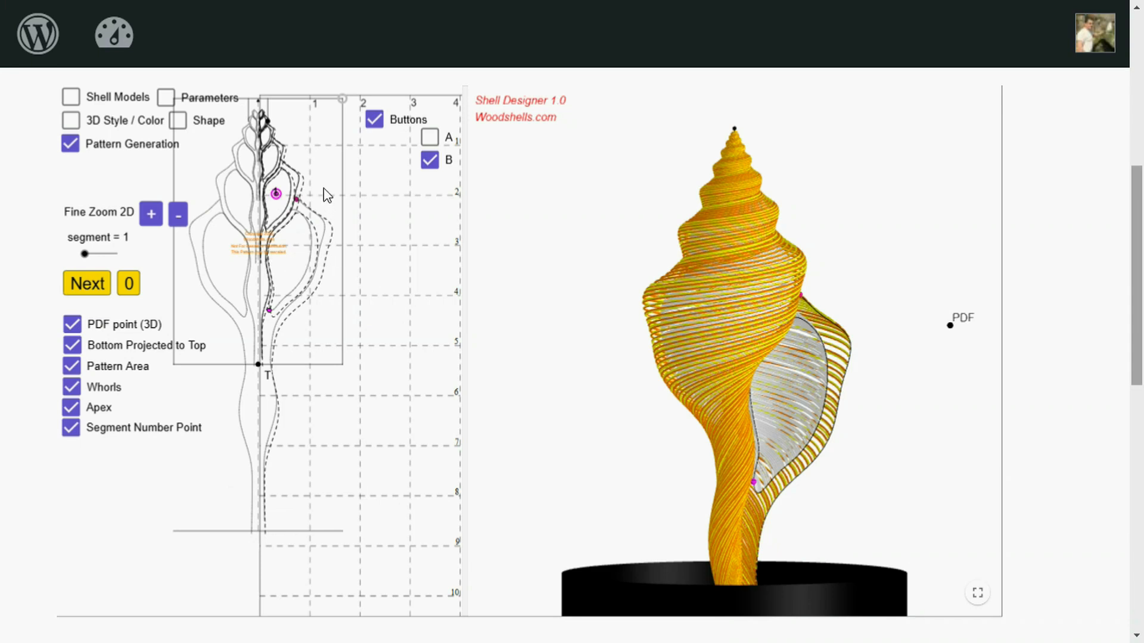
mouse_move(247, 277)
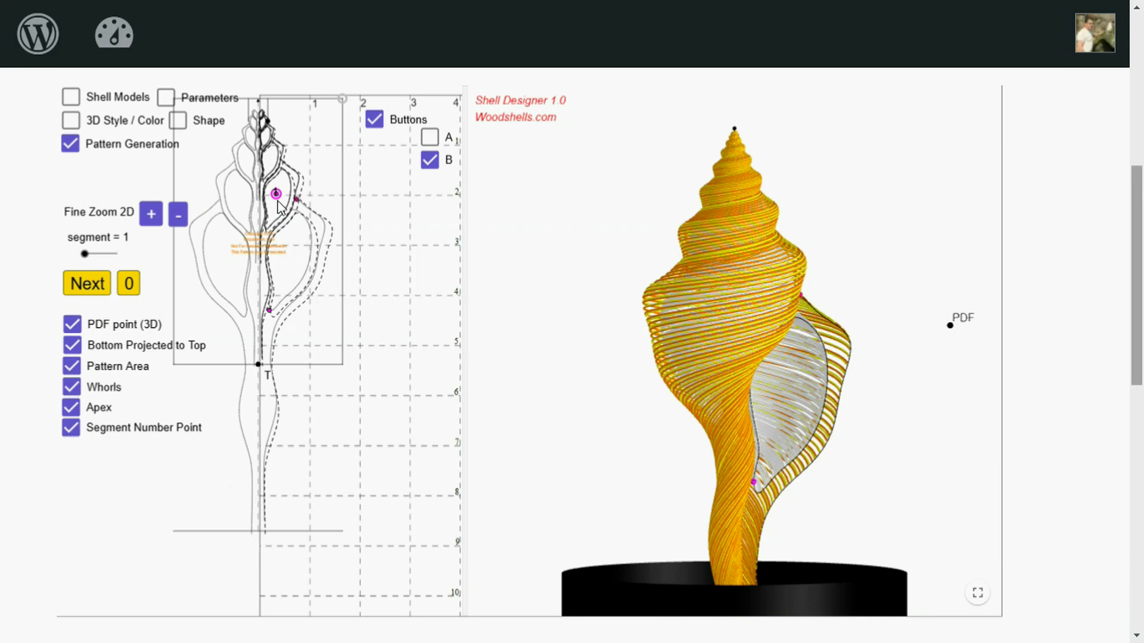
left_click(70, 428)
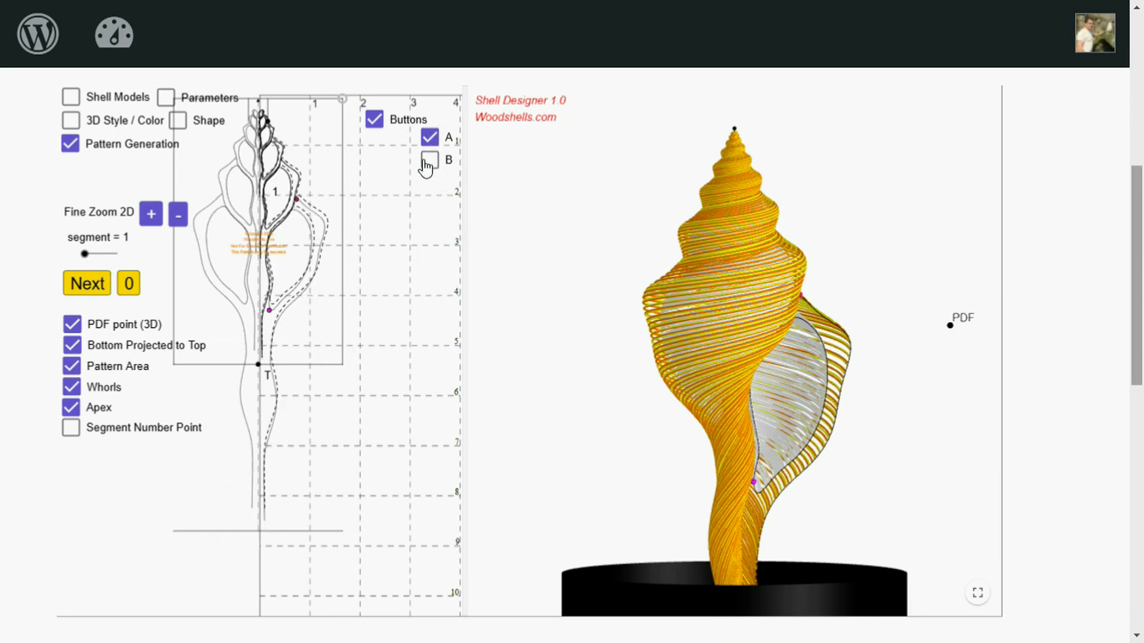
- Check option B under Buttons, clearing A
left_click(429, 159)
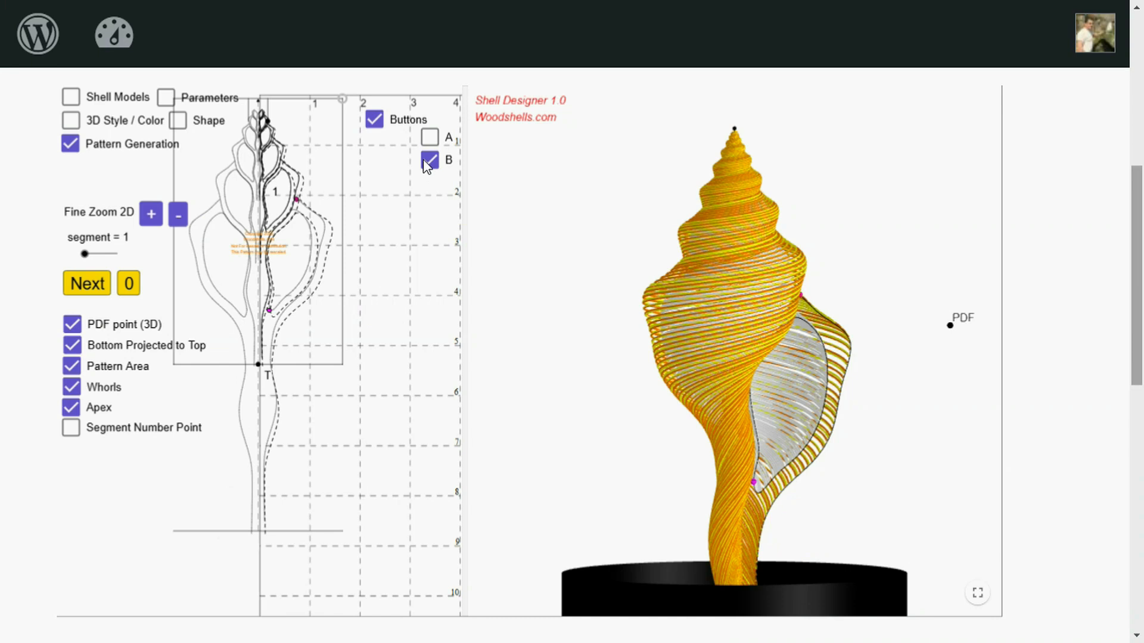
mouse_move(425, 165)
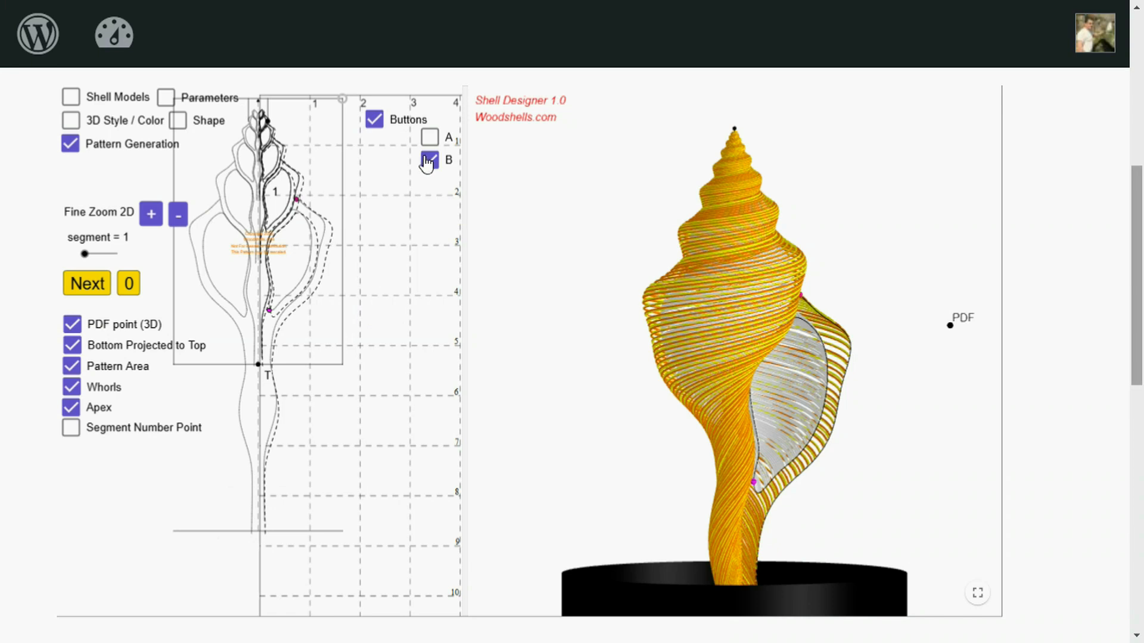
left_click(429, 160)
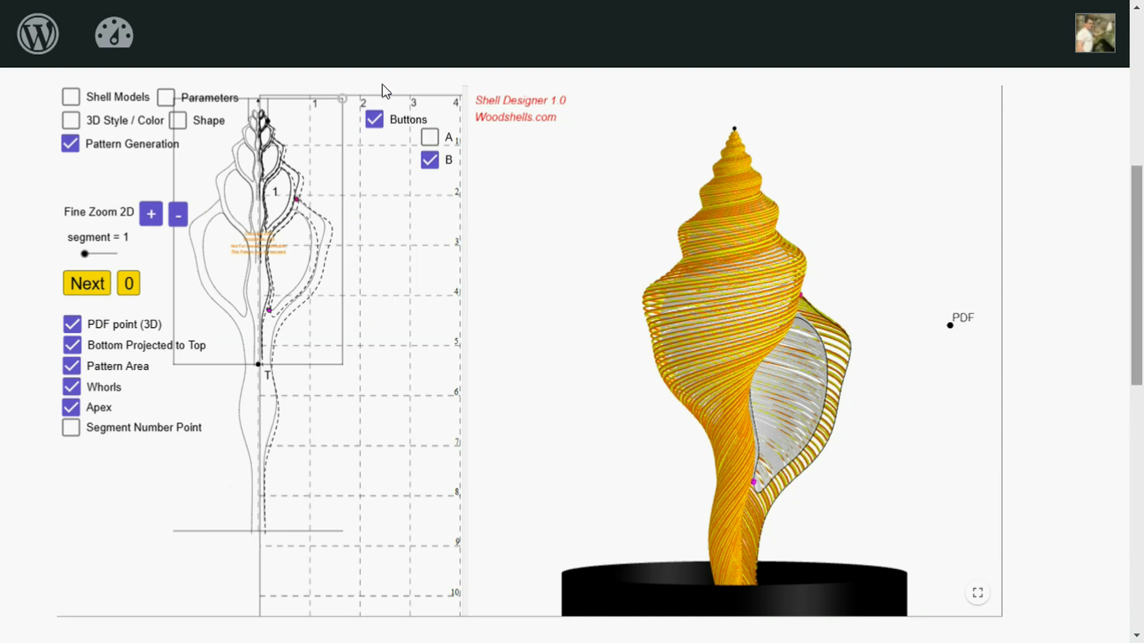
mouse_move(462, 134)
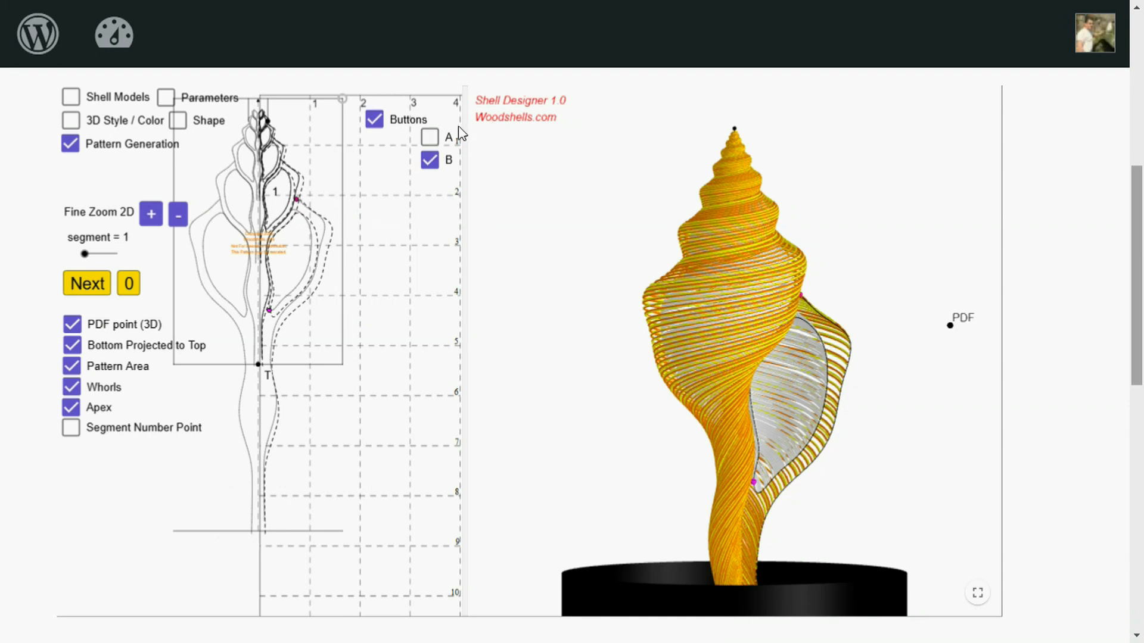
- Uncheck Buttons, then click the 3D PDF point to download the pattern PDF
left_click(374, 119)
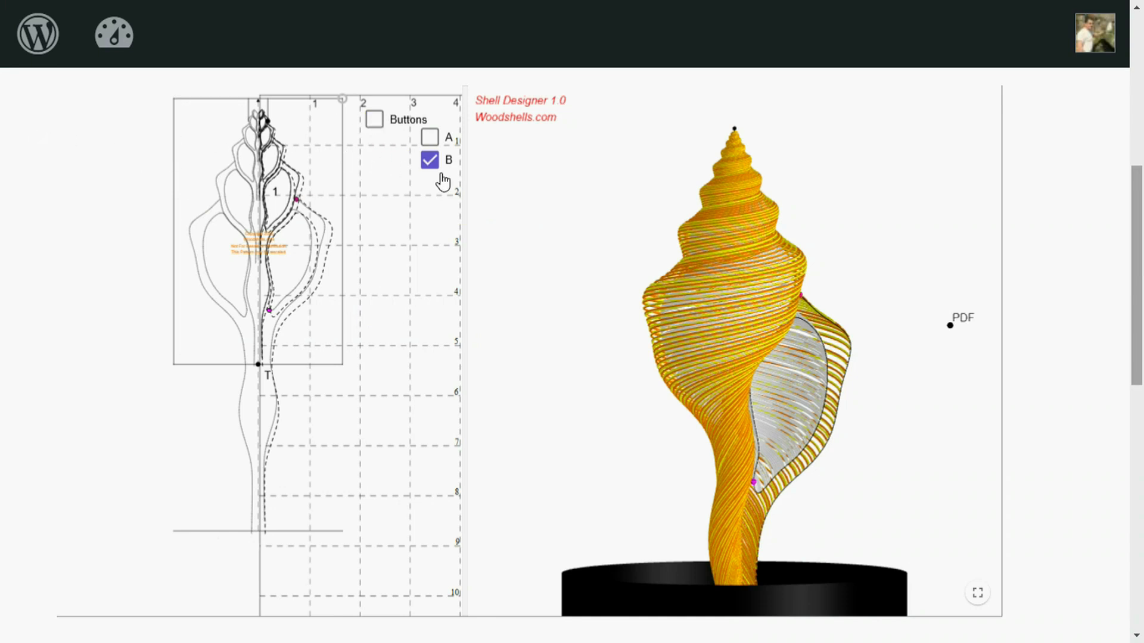
mouse_move(406, 173)
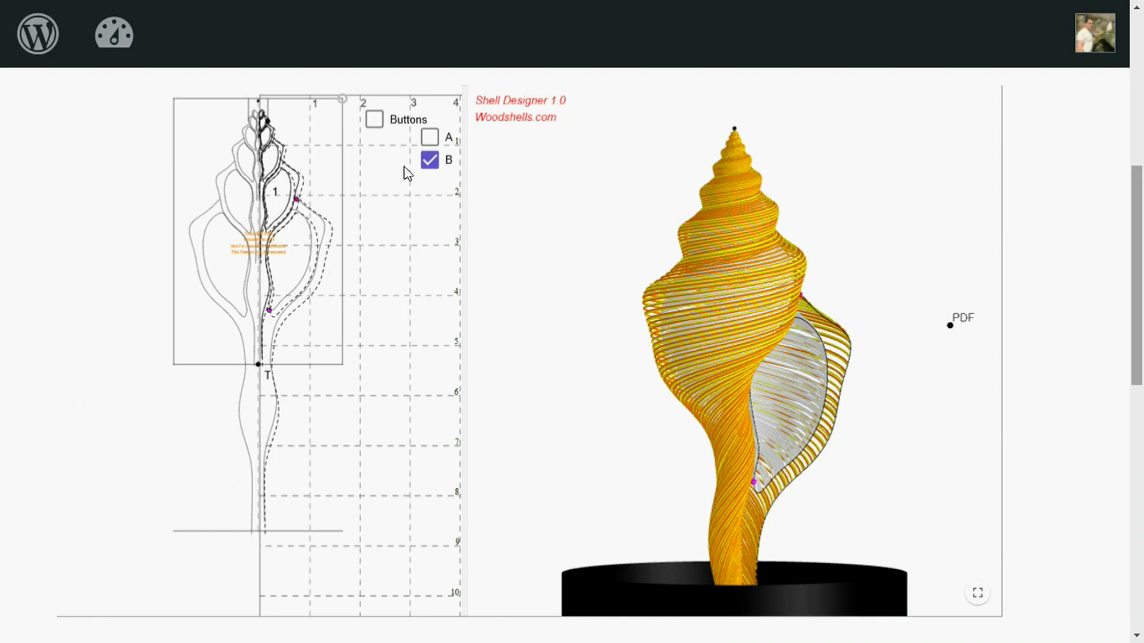
mouse_move(392, 329)
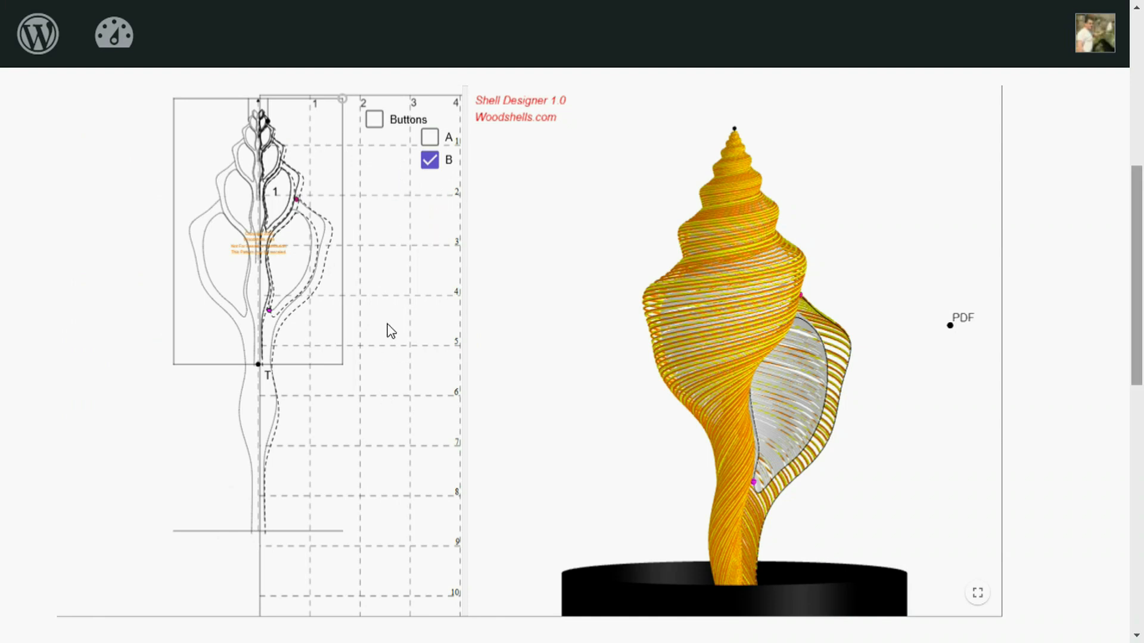
mouse_move(395, 456)
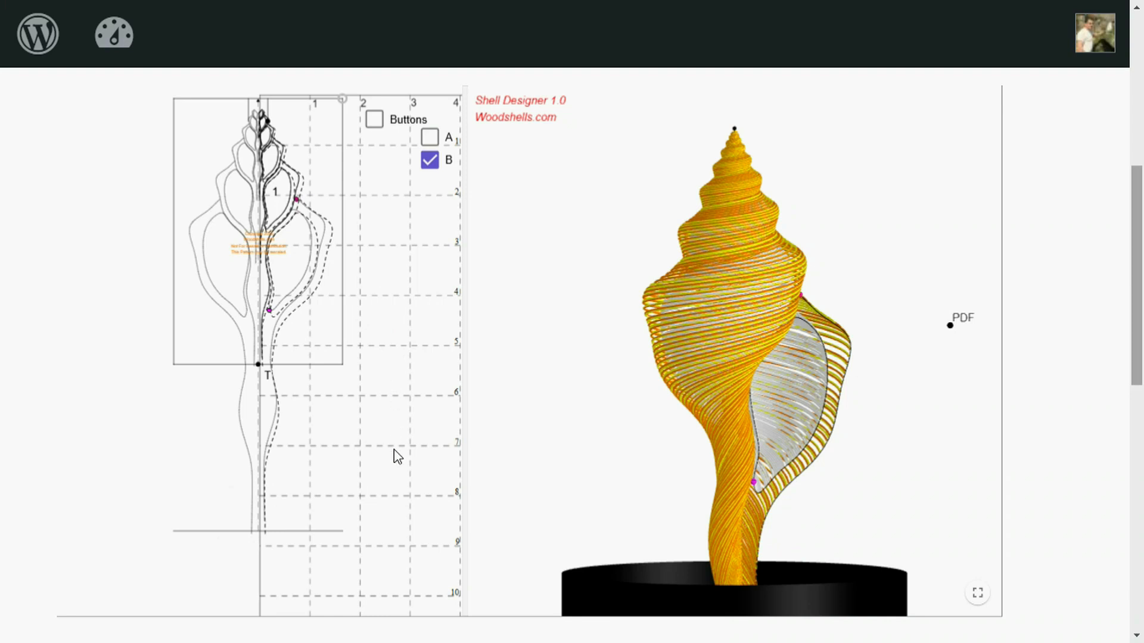
mouse_move(598, 182)
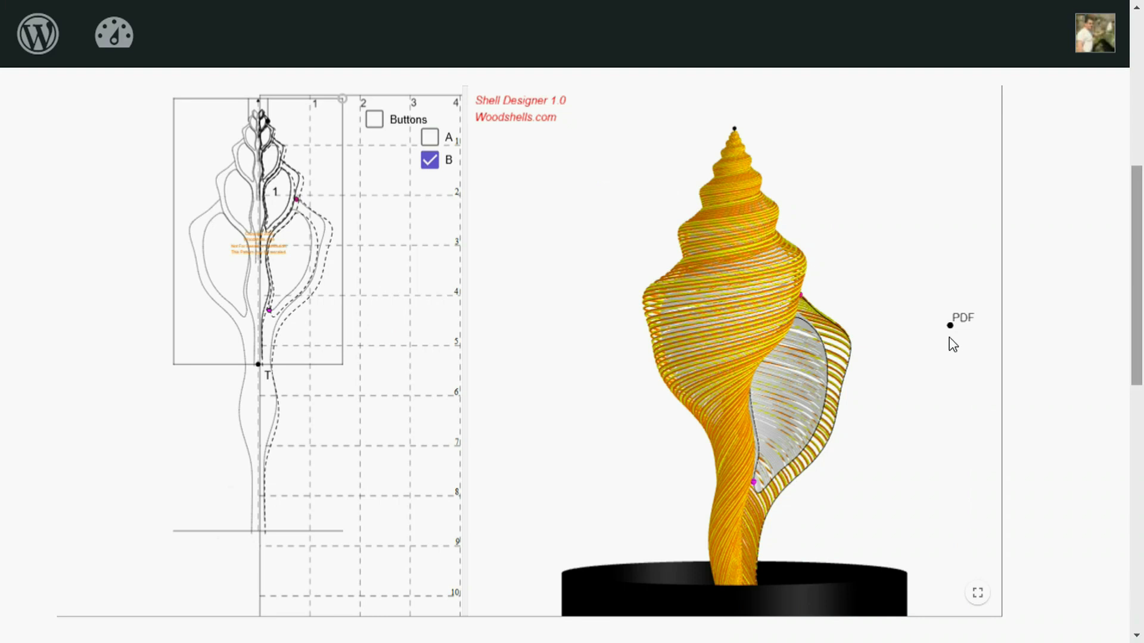
mouse_move(945, 356)
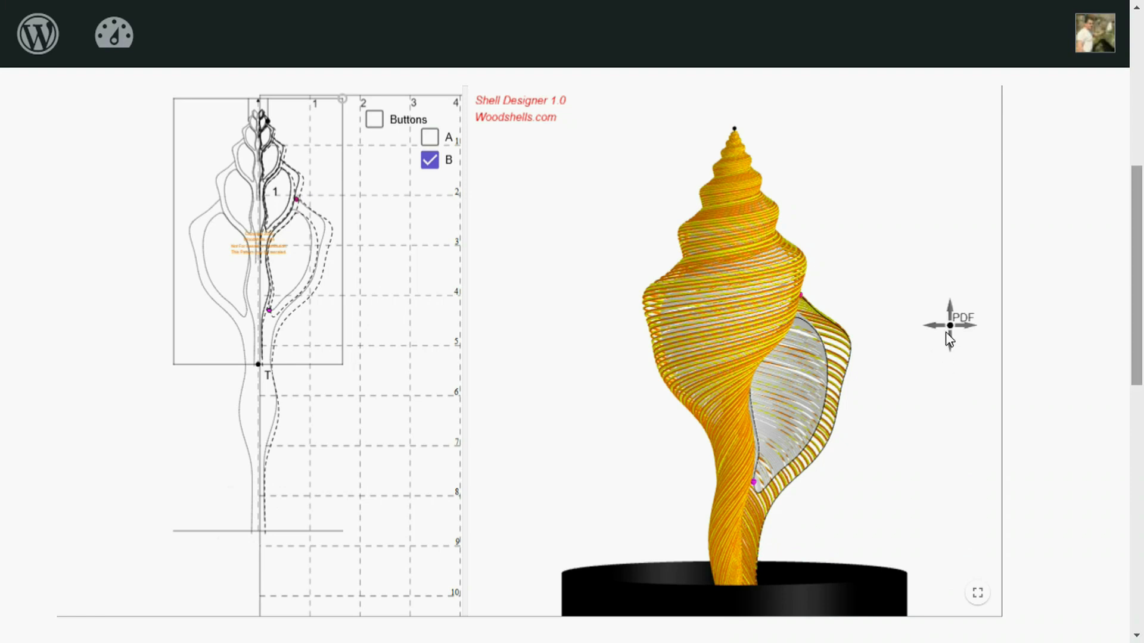
mouse_move(541, 346)
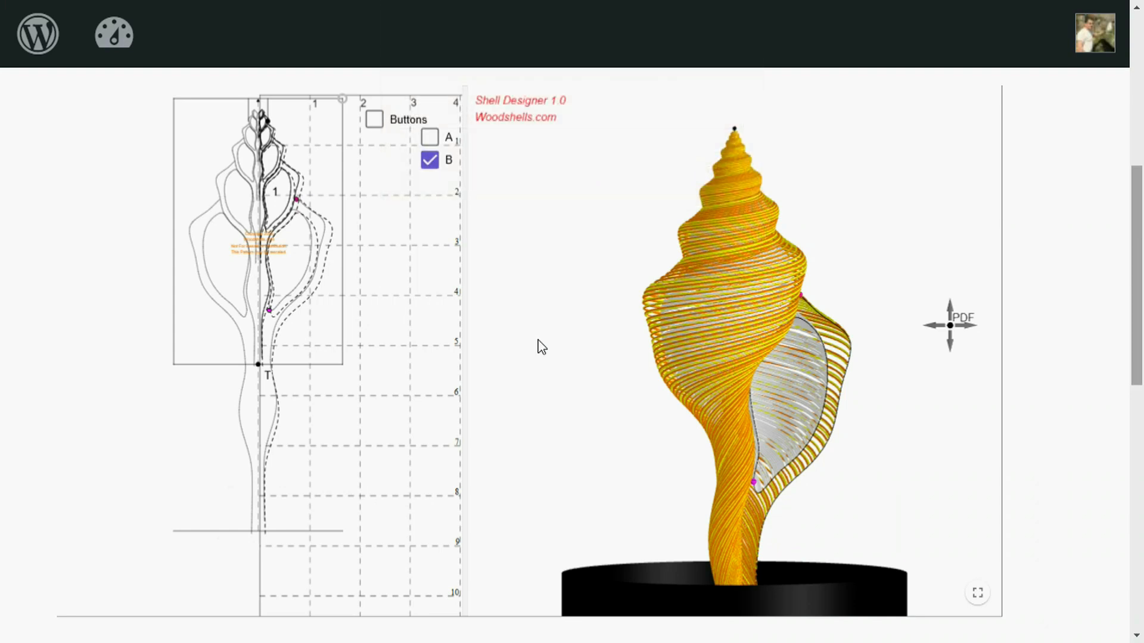
left_click(962, 317)
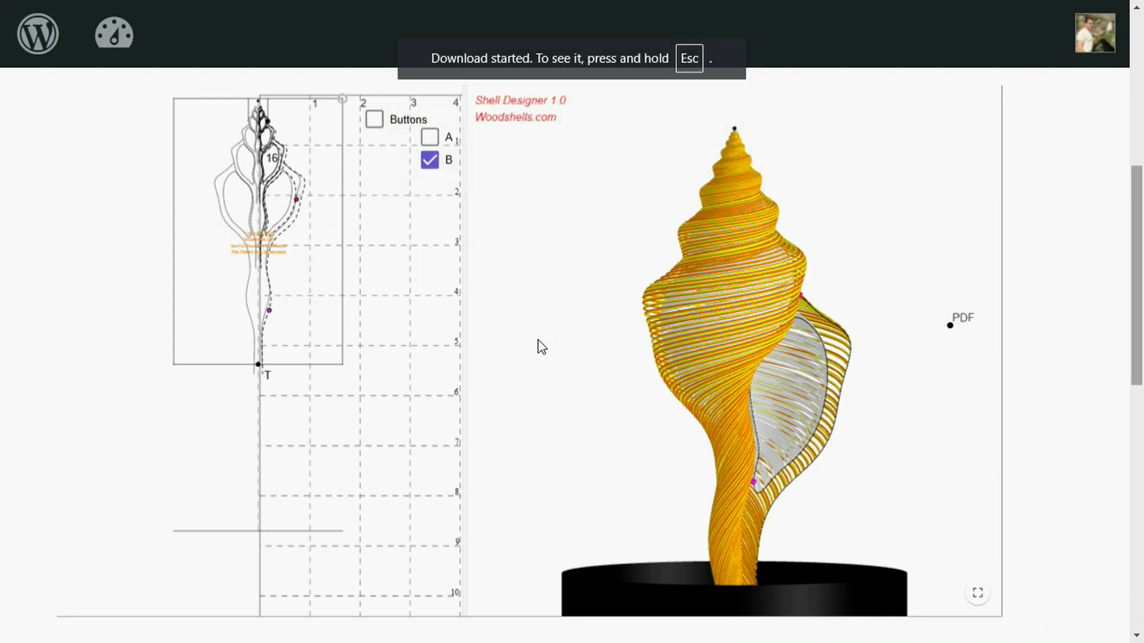
mouse_move(910, 7)
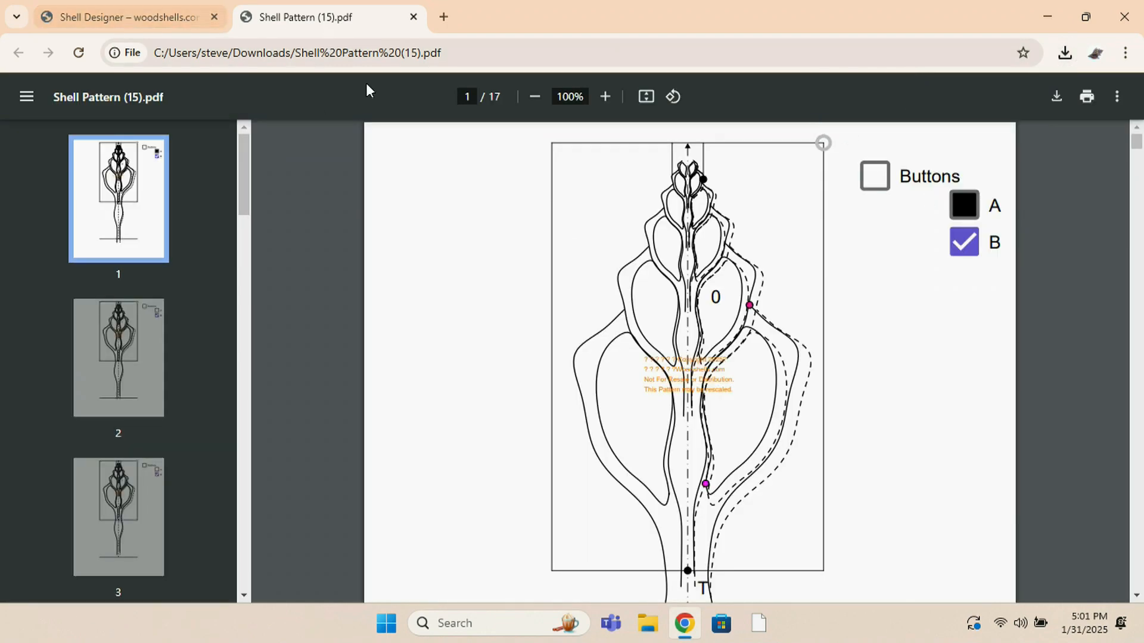
- Zoom the Shell Pattern (15).pdf out to 50% and browse to page 17
left_click(534, 97)
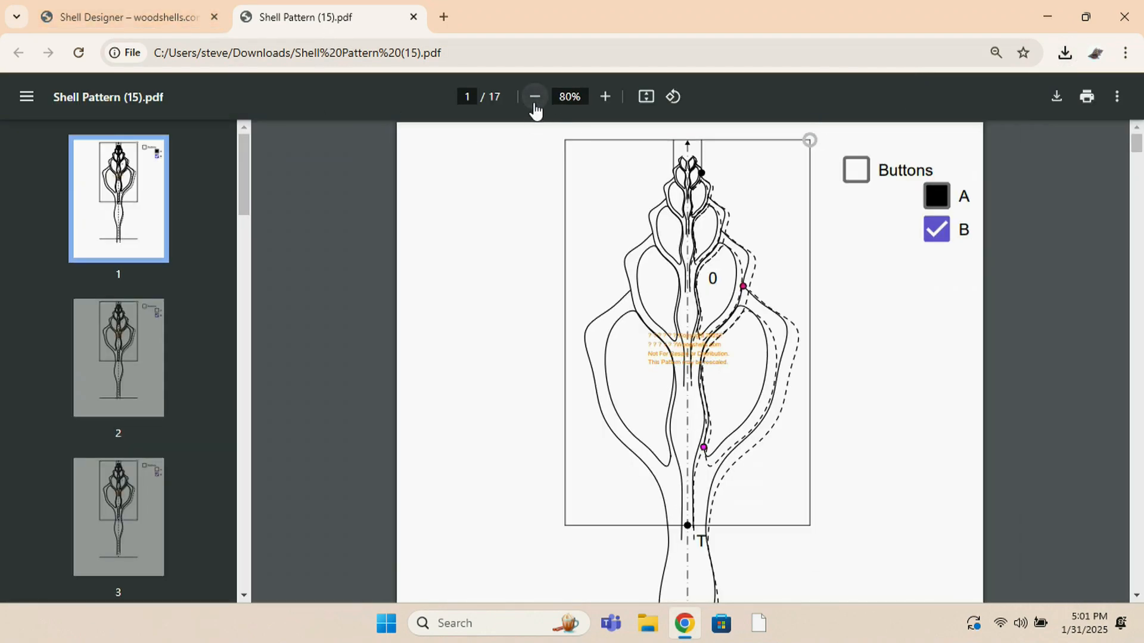
left_click(535, 97)
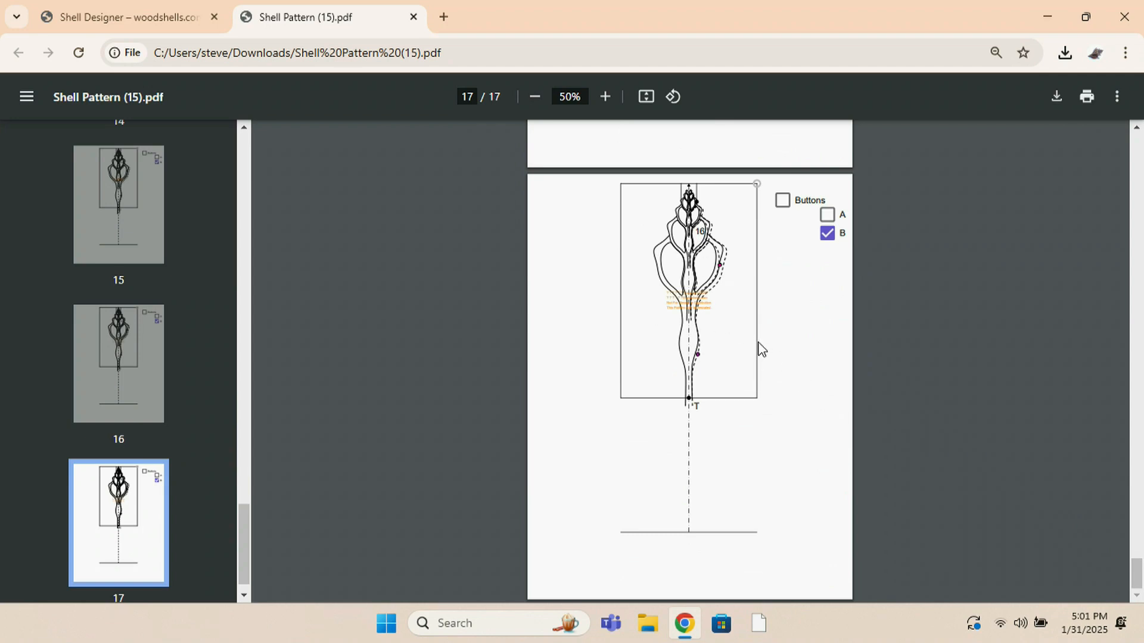
mouse_move(770, 408)
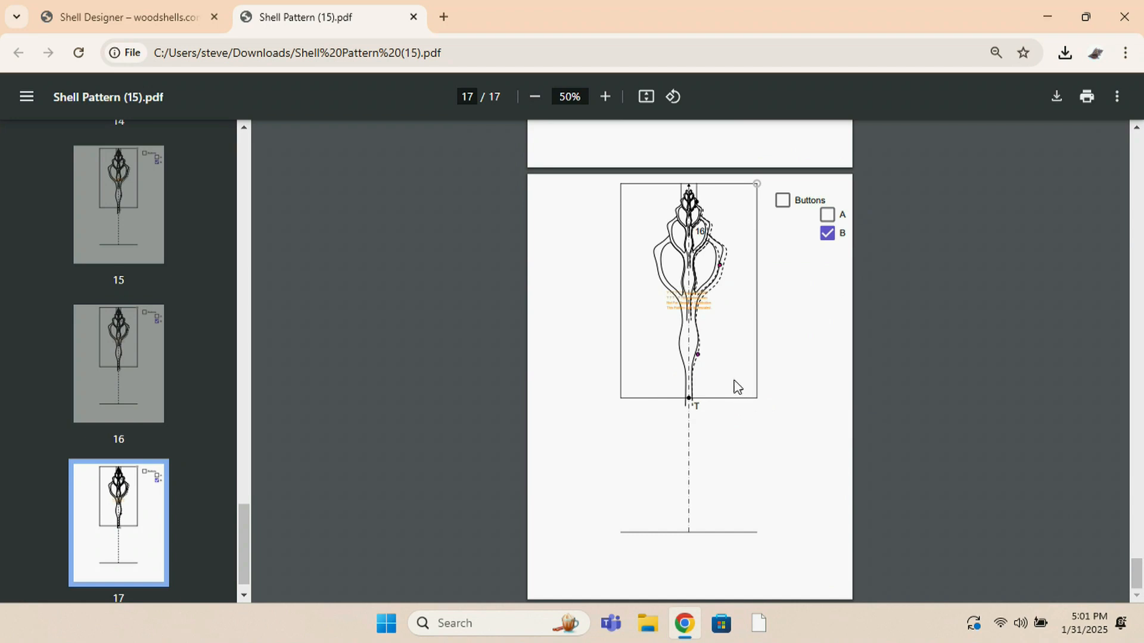
mouse_move(737, 300)
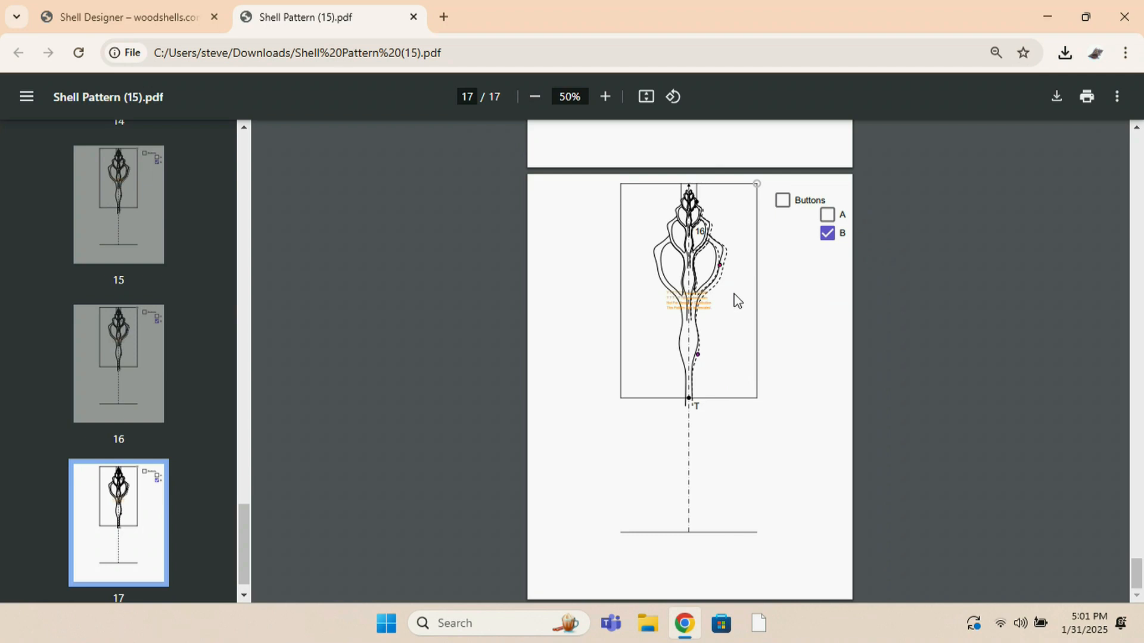
mouse_move(740, 346)
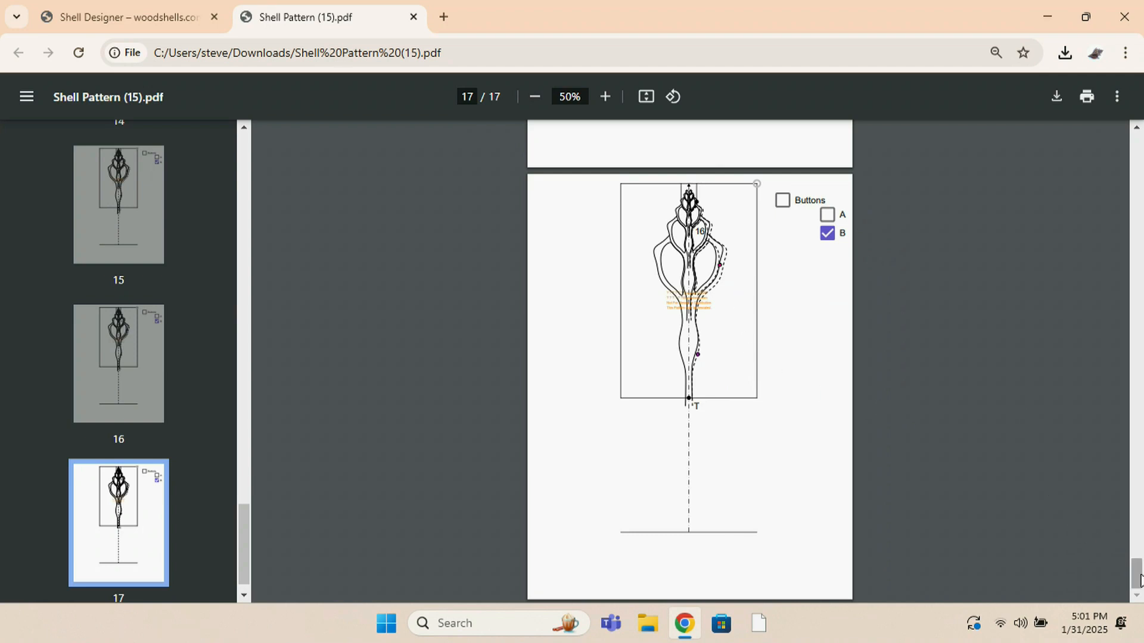
mouse_move(867, 481)
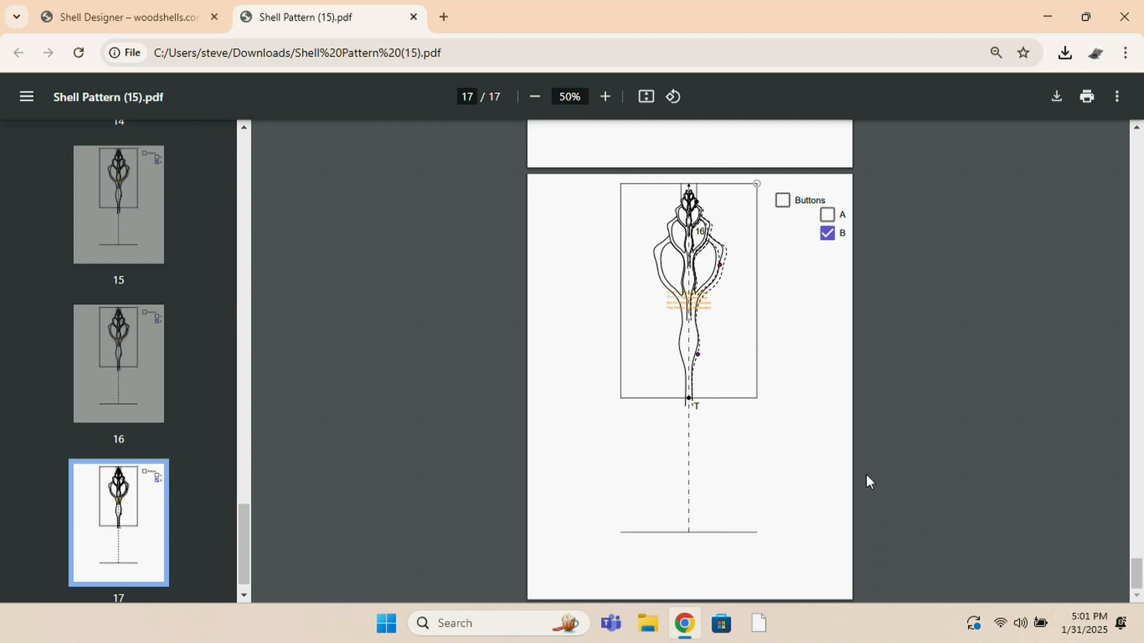
mouse_move(1134, 569)
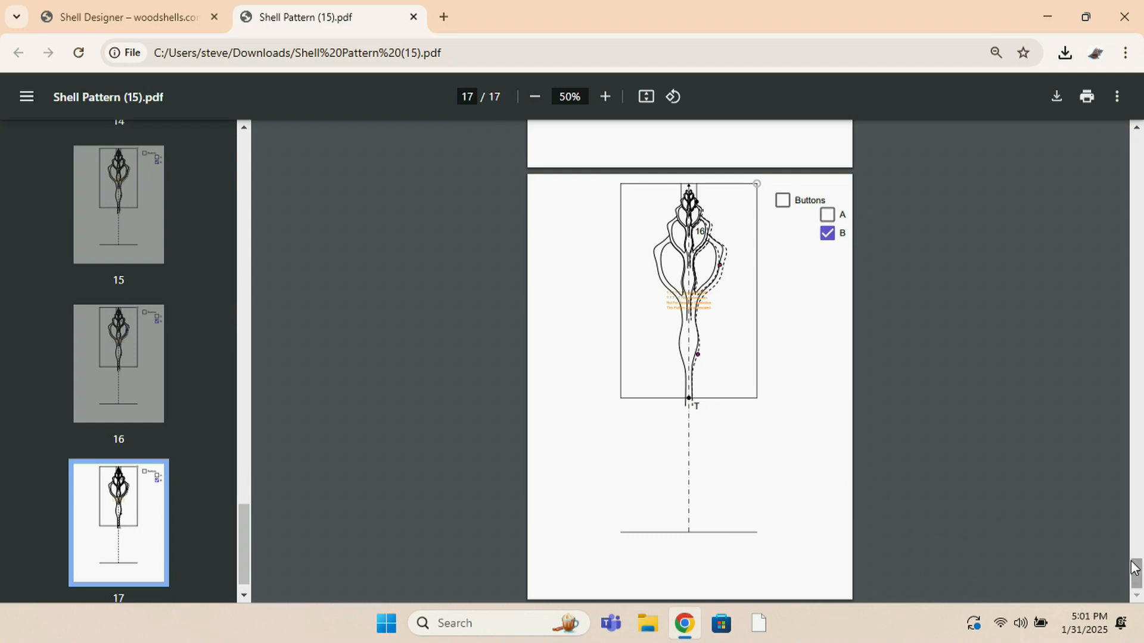
- Scroll the PDF back to page 1 to view the segment 0 wedge pattern
scroll("up", 3)
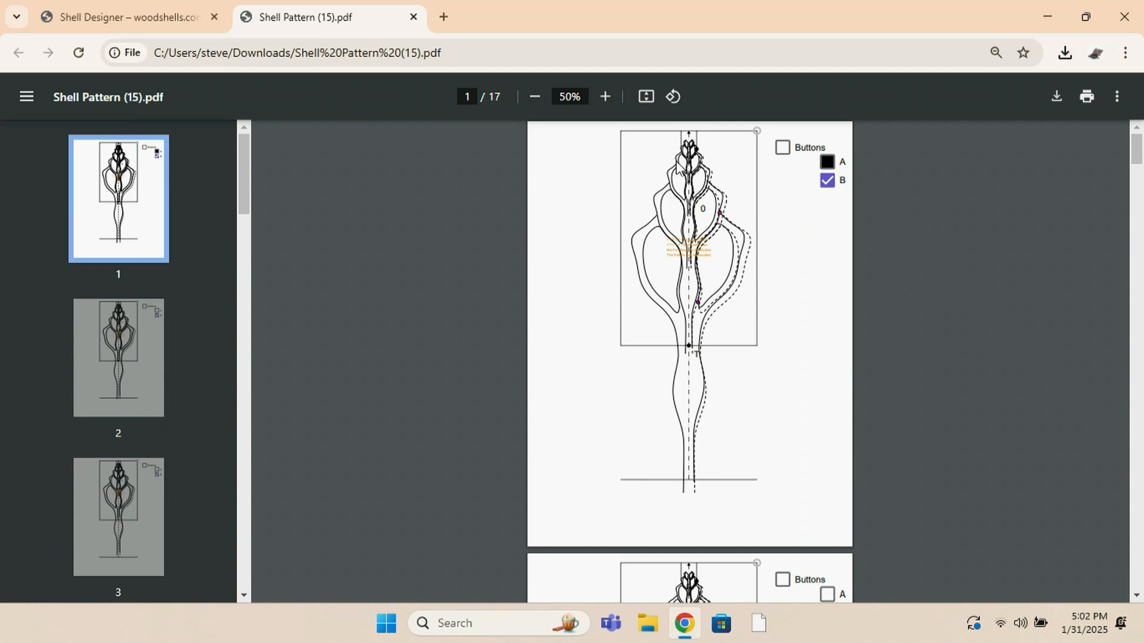
mouse_move(714, 235)
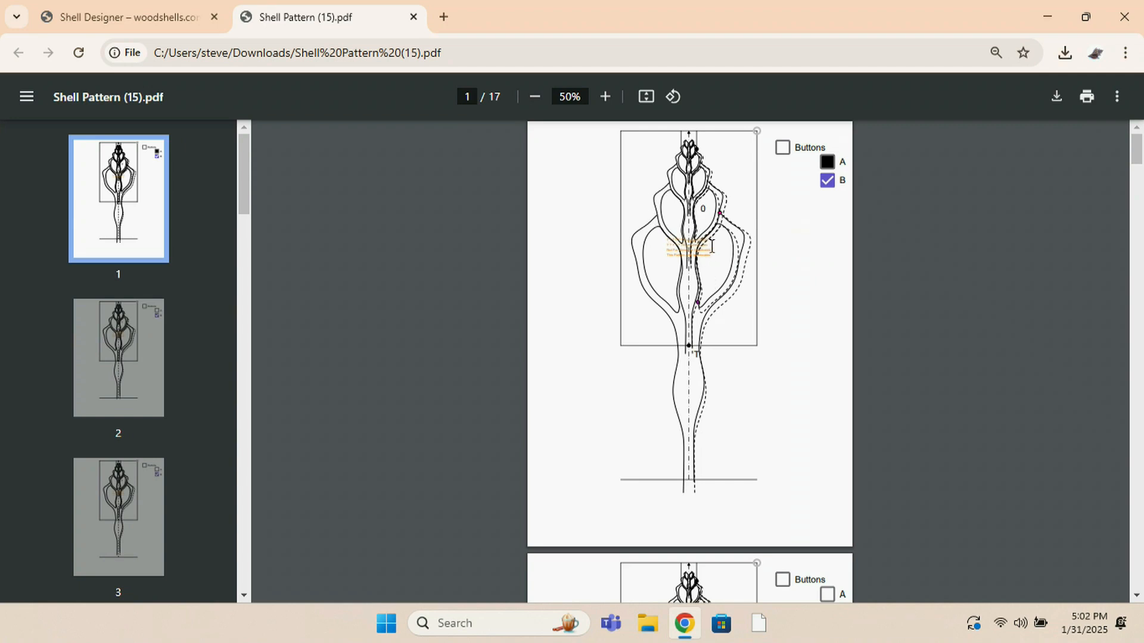
mouse_move(663, 277)
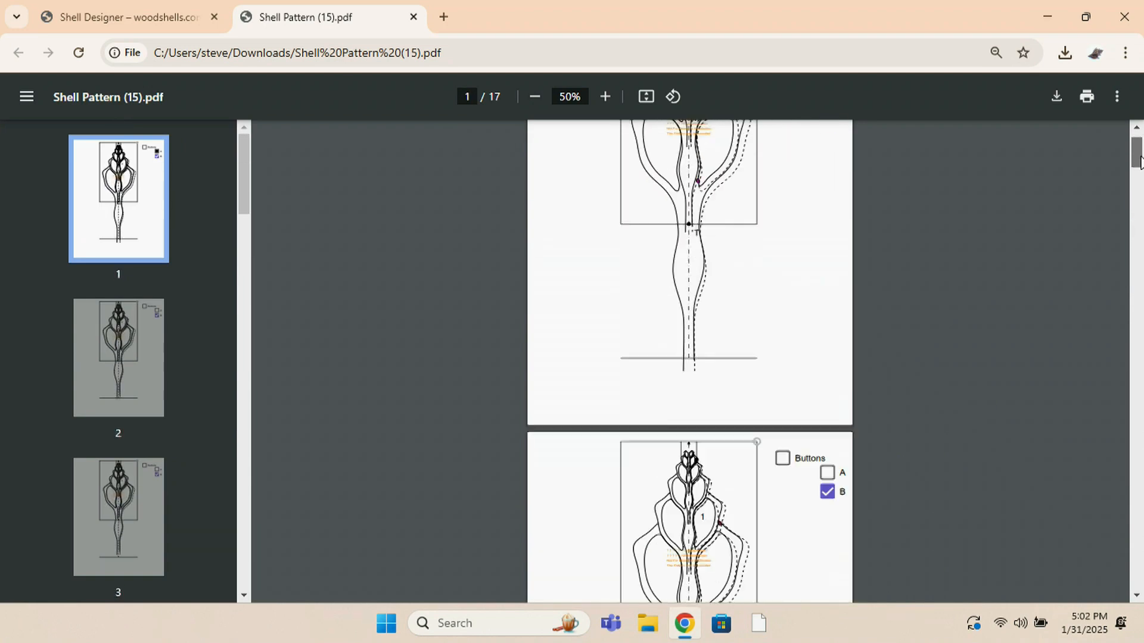
scroll("down", 3)
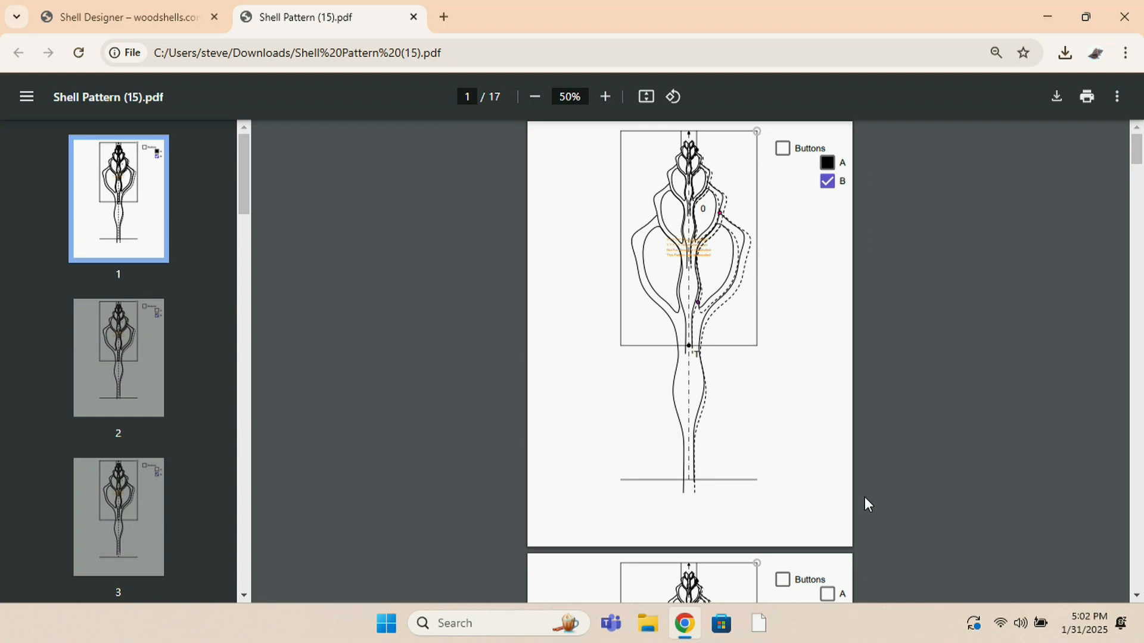
mouse_move(912, 400)
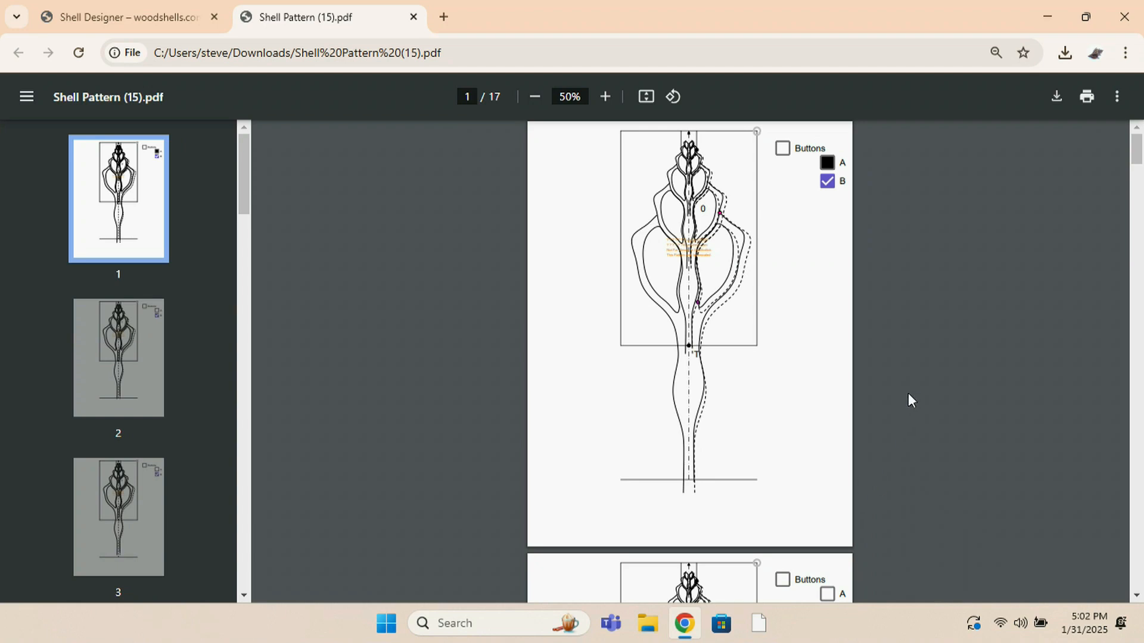
mouse_move(992, 390)
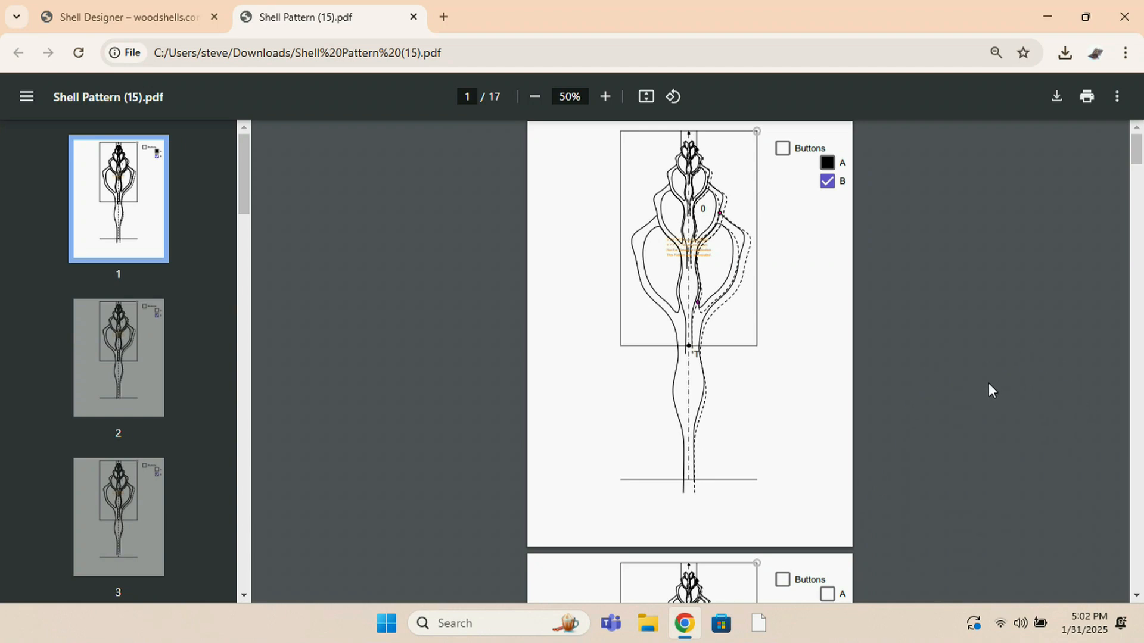
mouse_move(1000, 367)
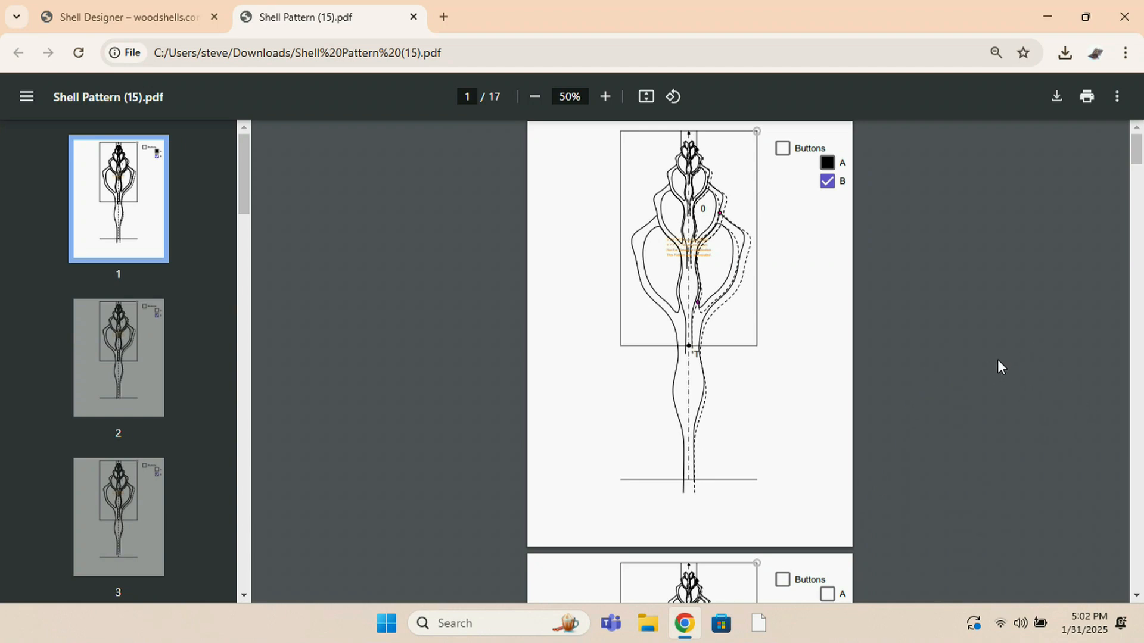